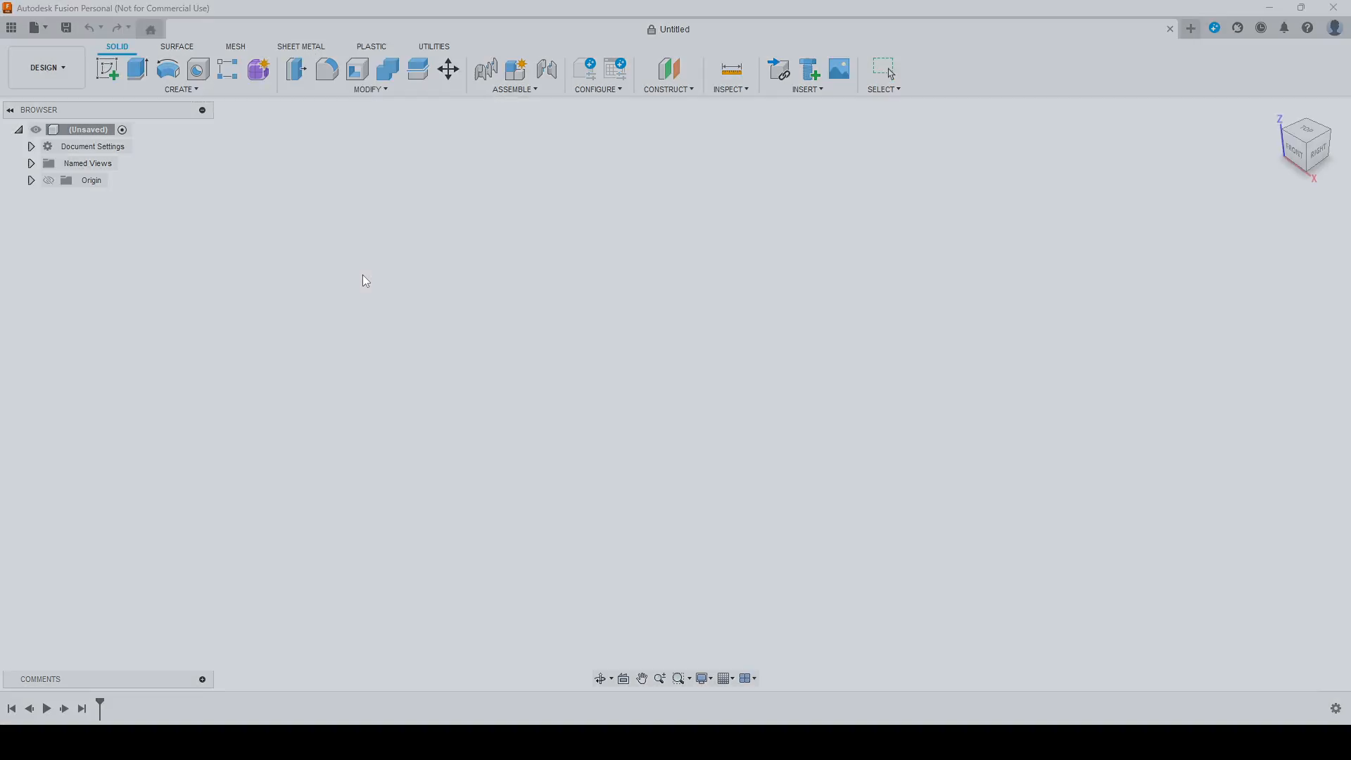
Step: Save the empty design as 'Pumpkin Bowl' in the Learning Fusion 360 project
text(Pumpkin B)
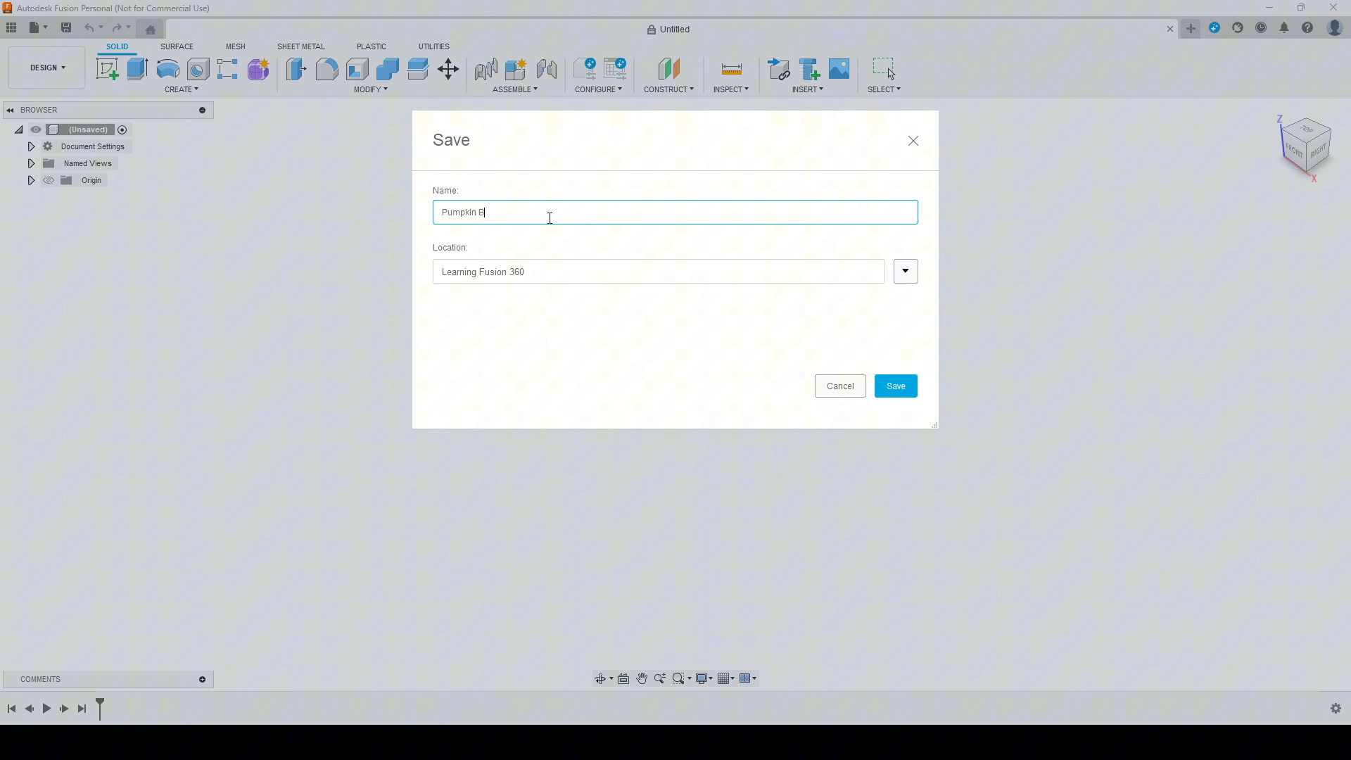
click(894, 384)
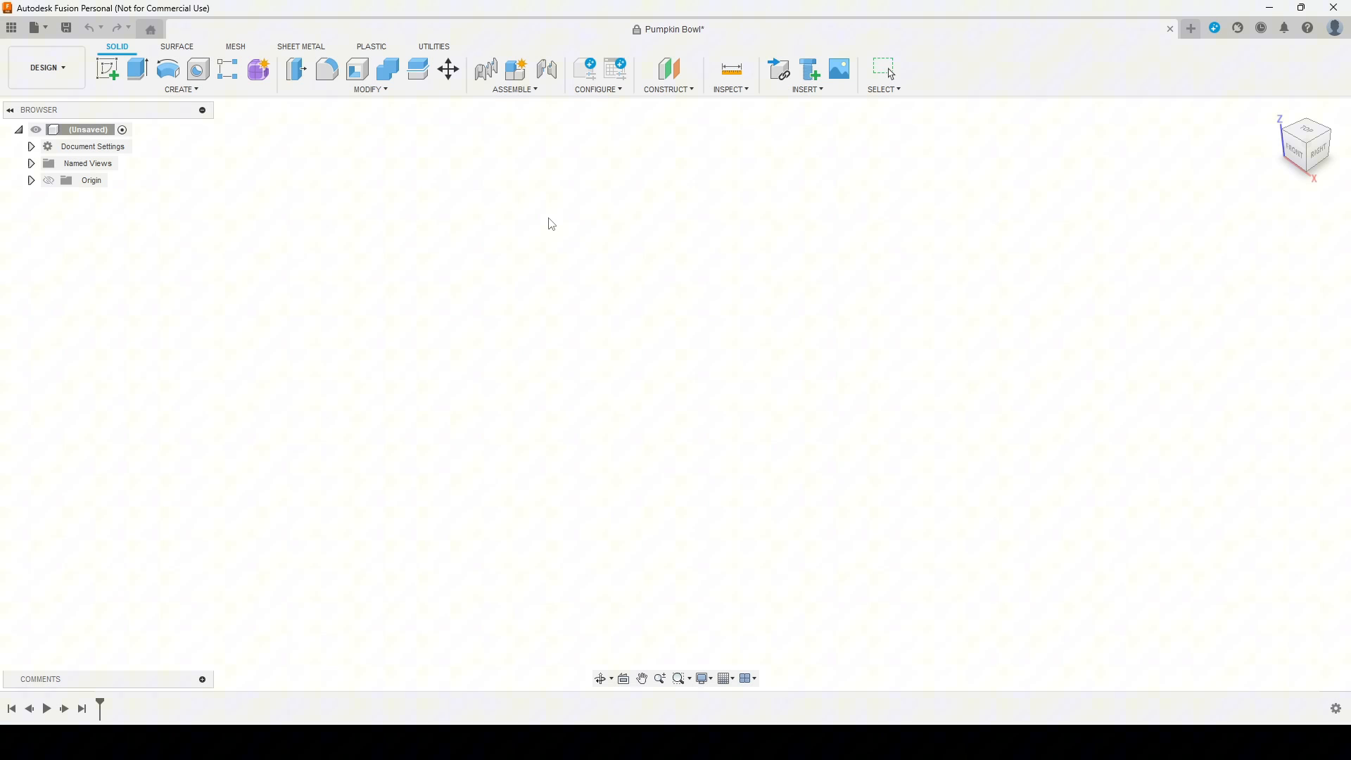
click(65, 27)
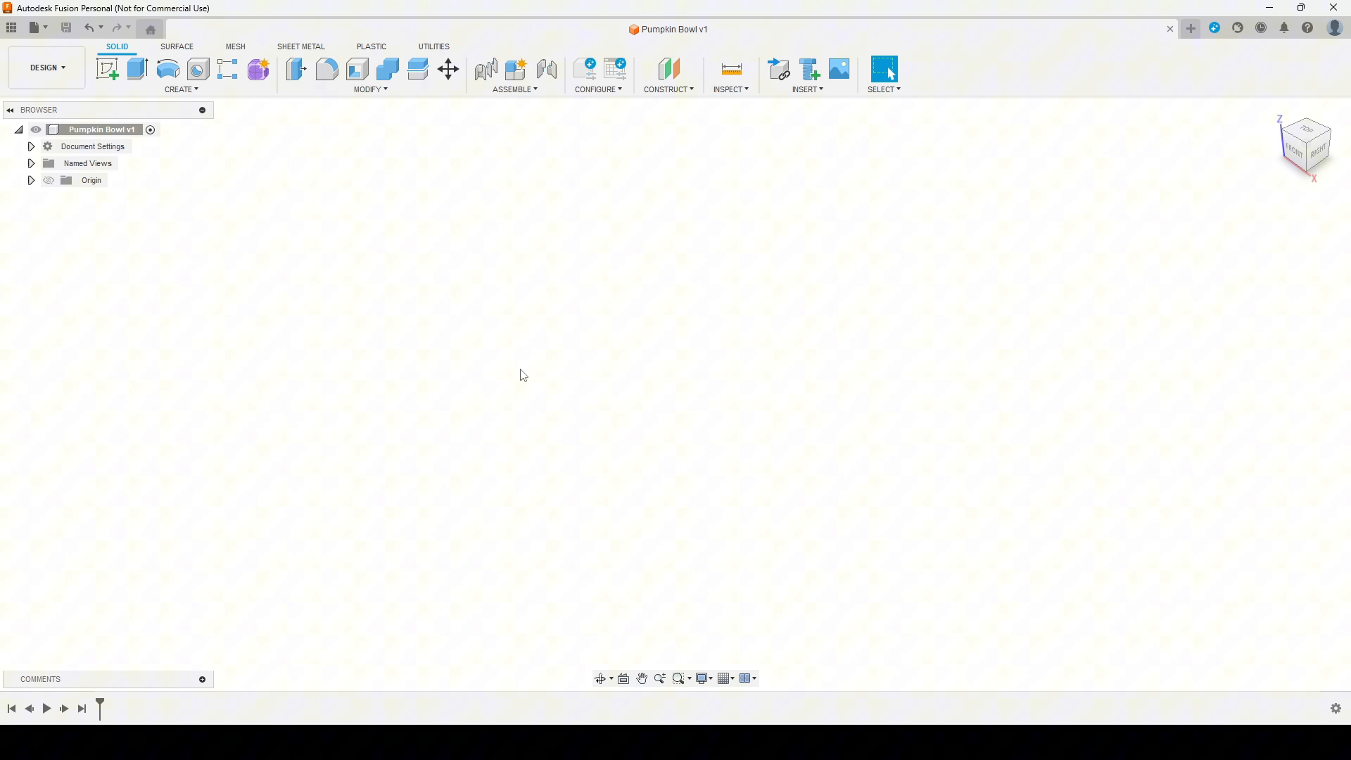
Step: Start a sketch on the front plane and draw the 150 mm vertical centre line
click(107, 69)
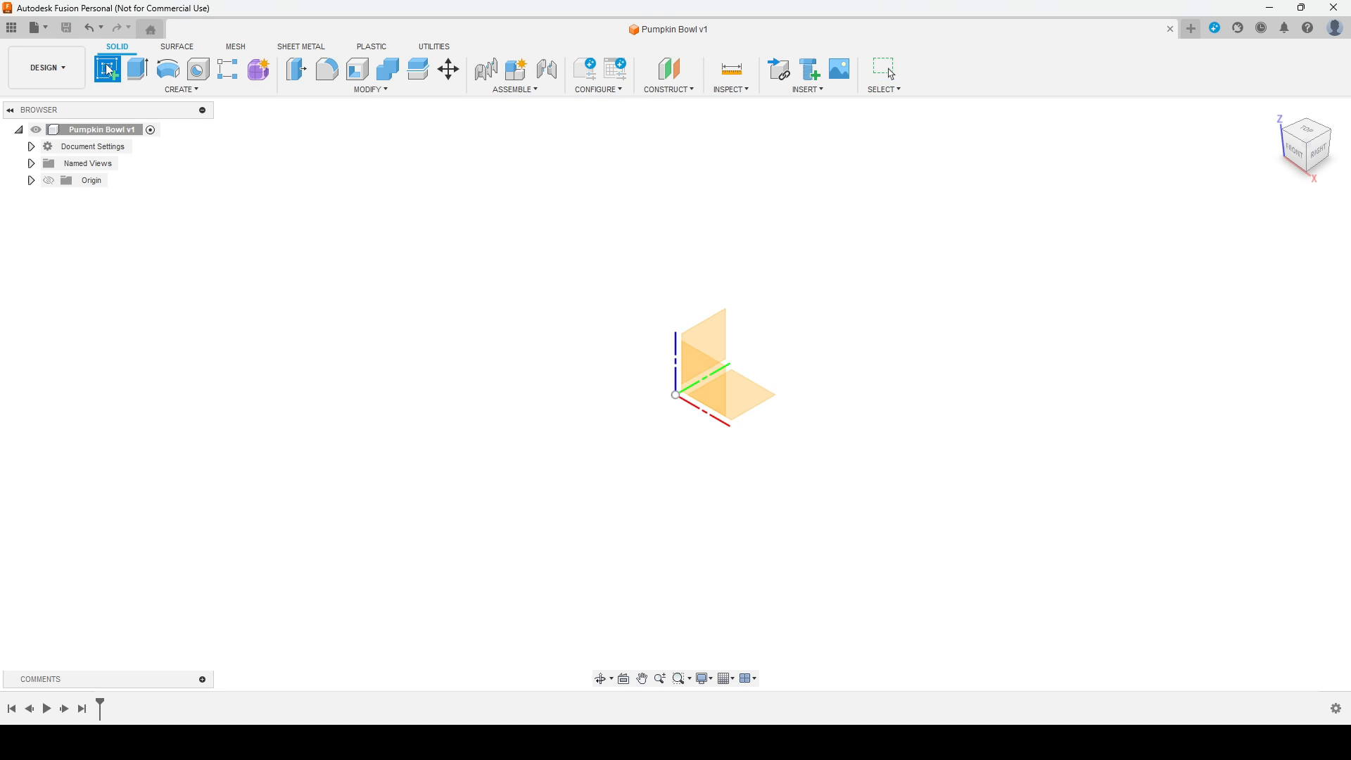
click(106, 68)
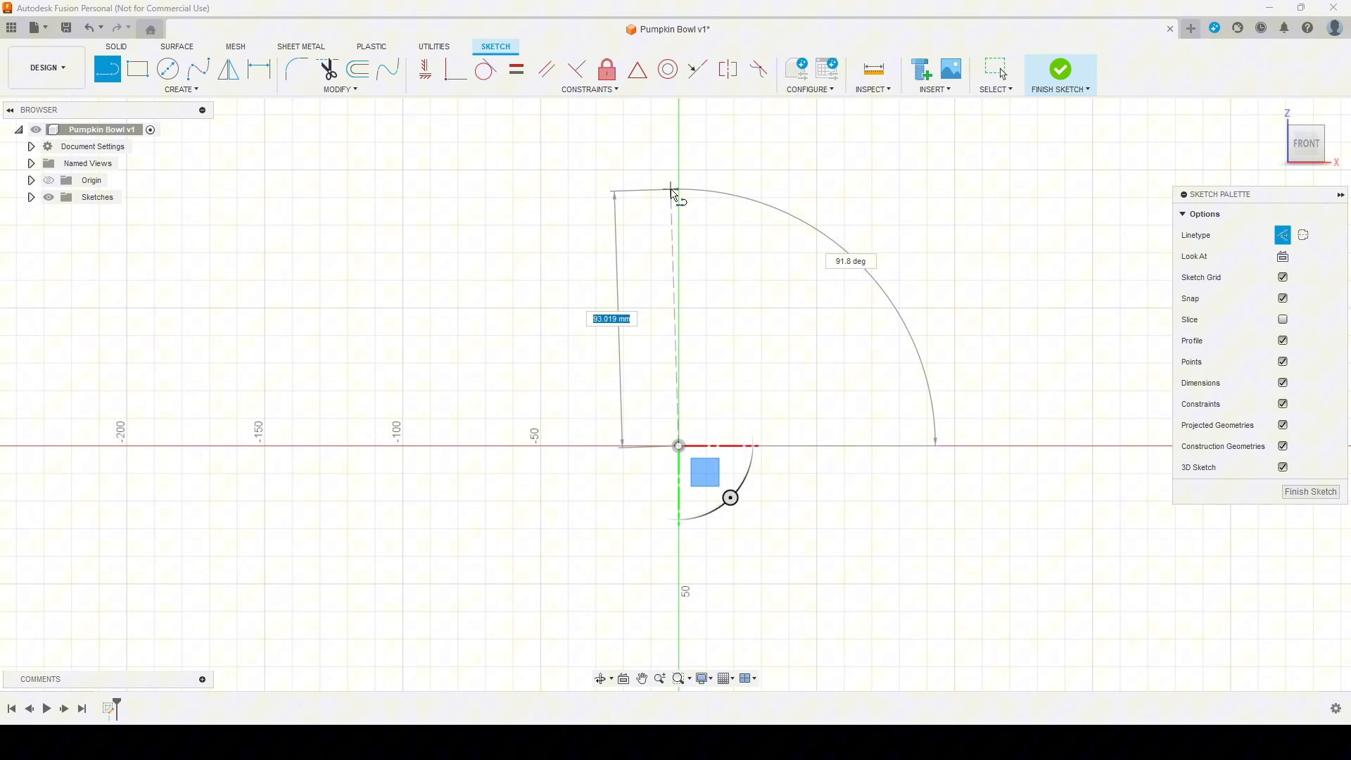
text(150.00)
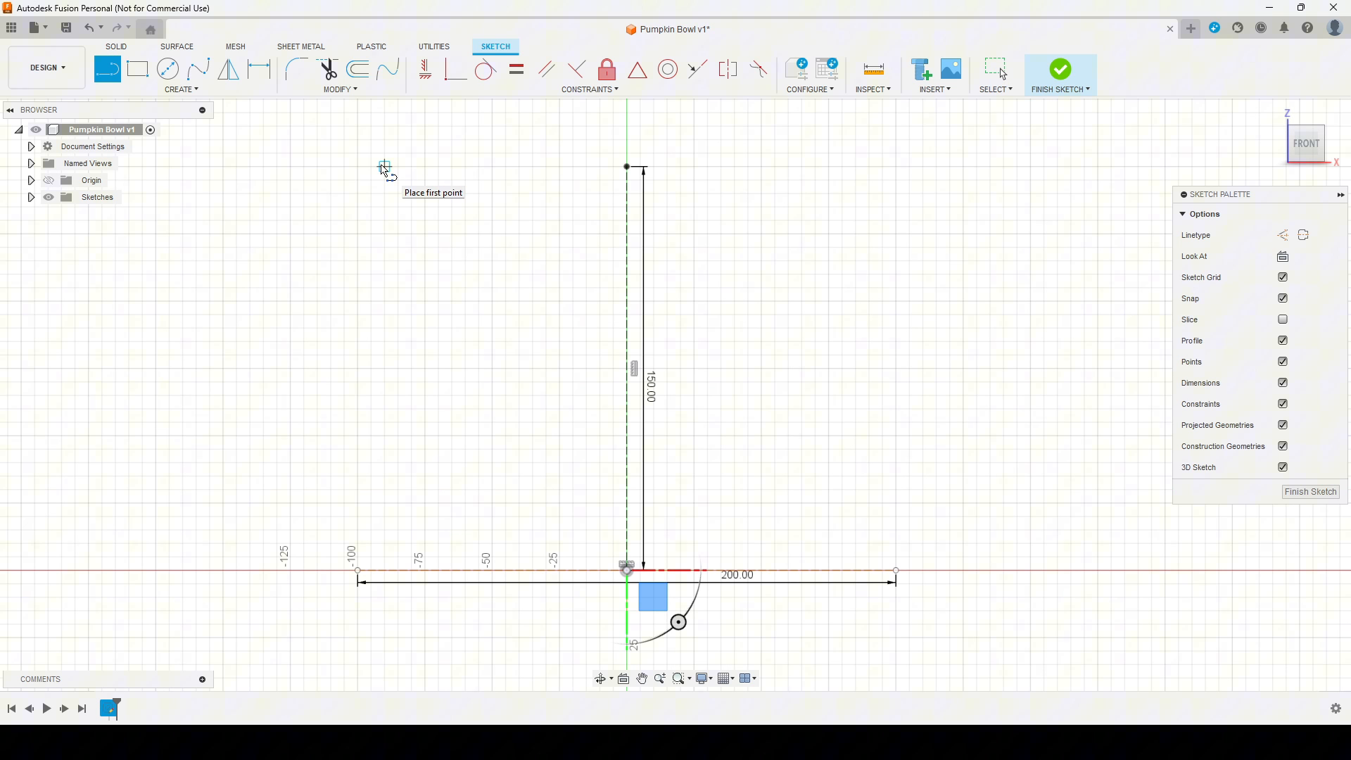
Step: Draw the vertical wall line and a three-point corner arc into the base
click(385, 166)
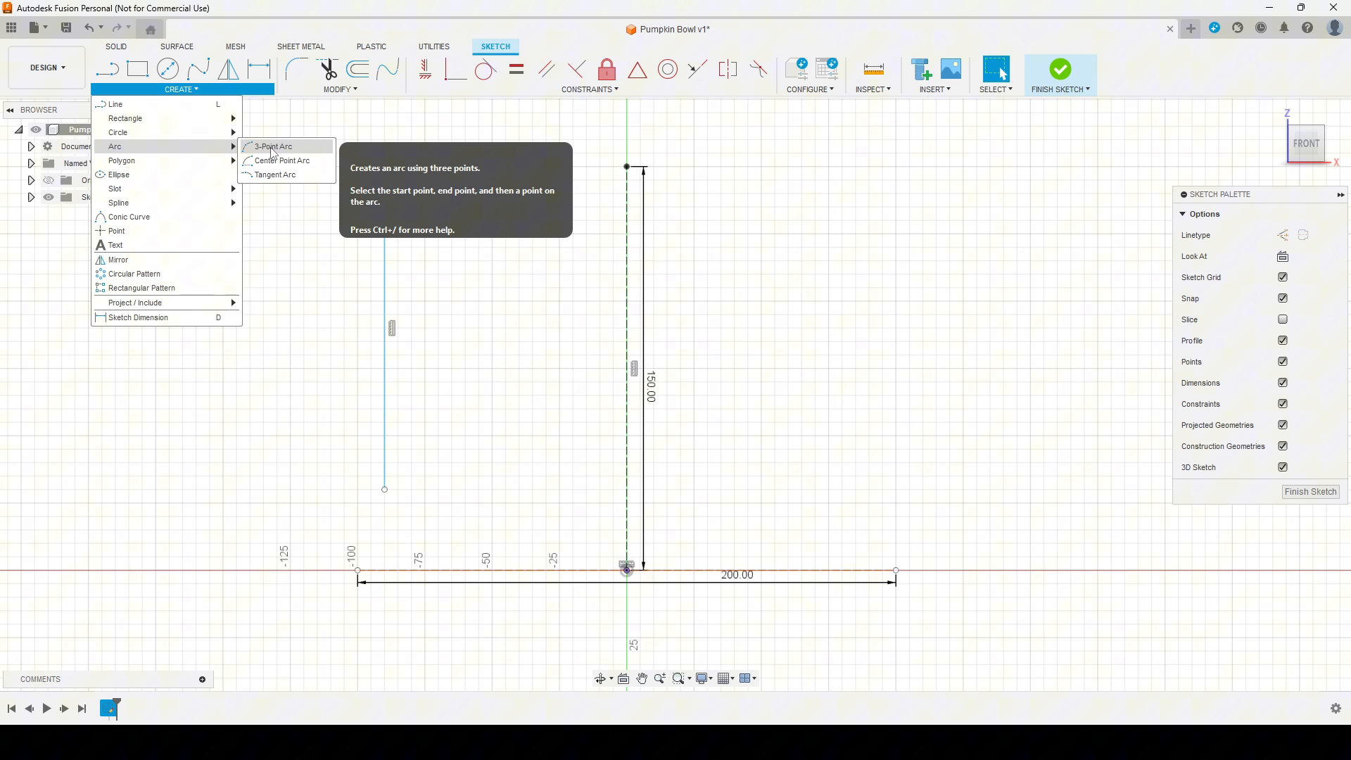
click(272, 146)
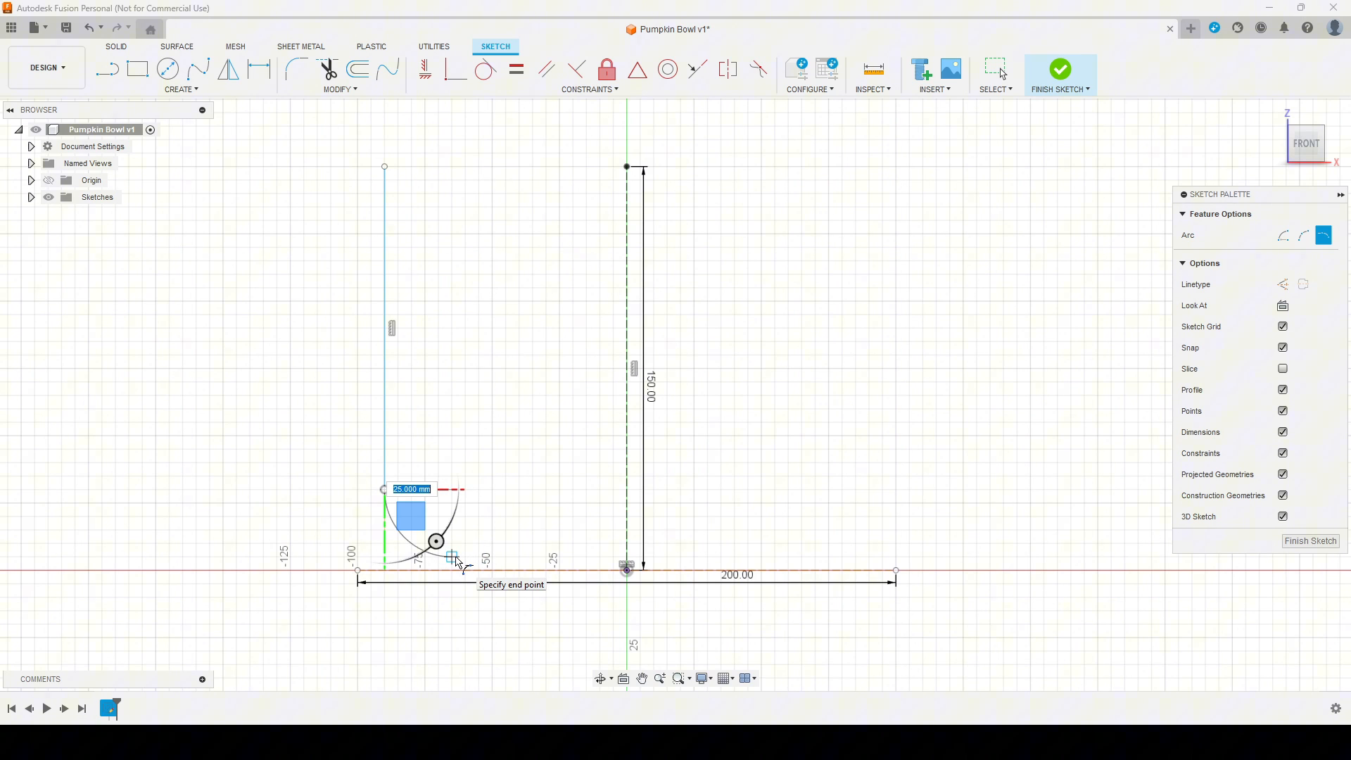
click(452, 572)
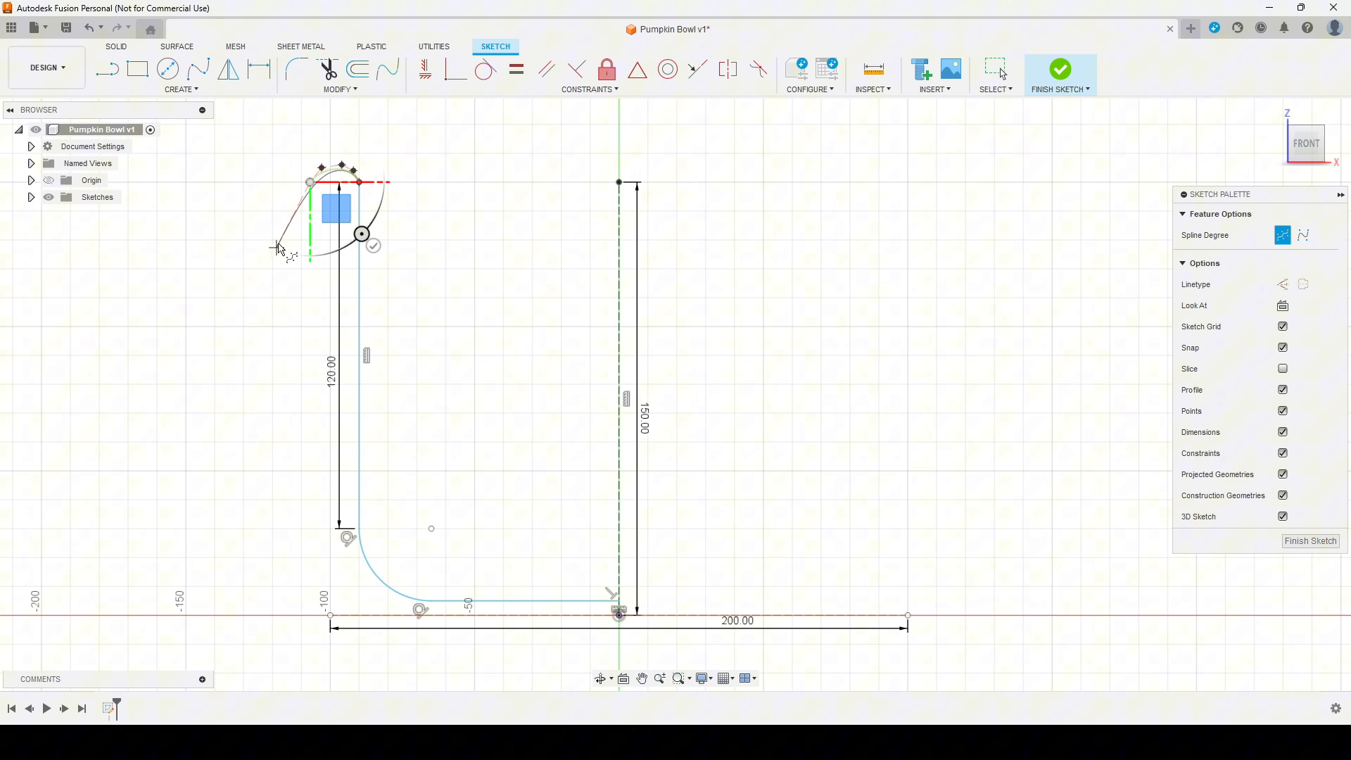
Step: Reshape the spline rim at the top of the wall to close the curved profile
drag(360, 234, 336, 494)
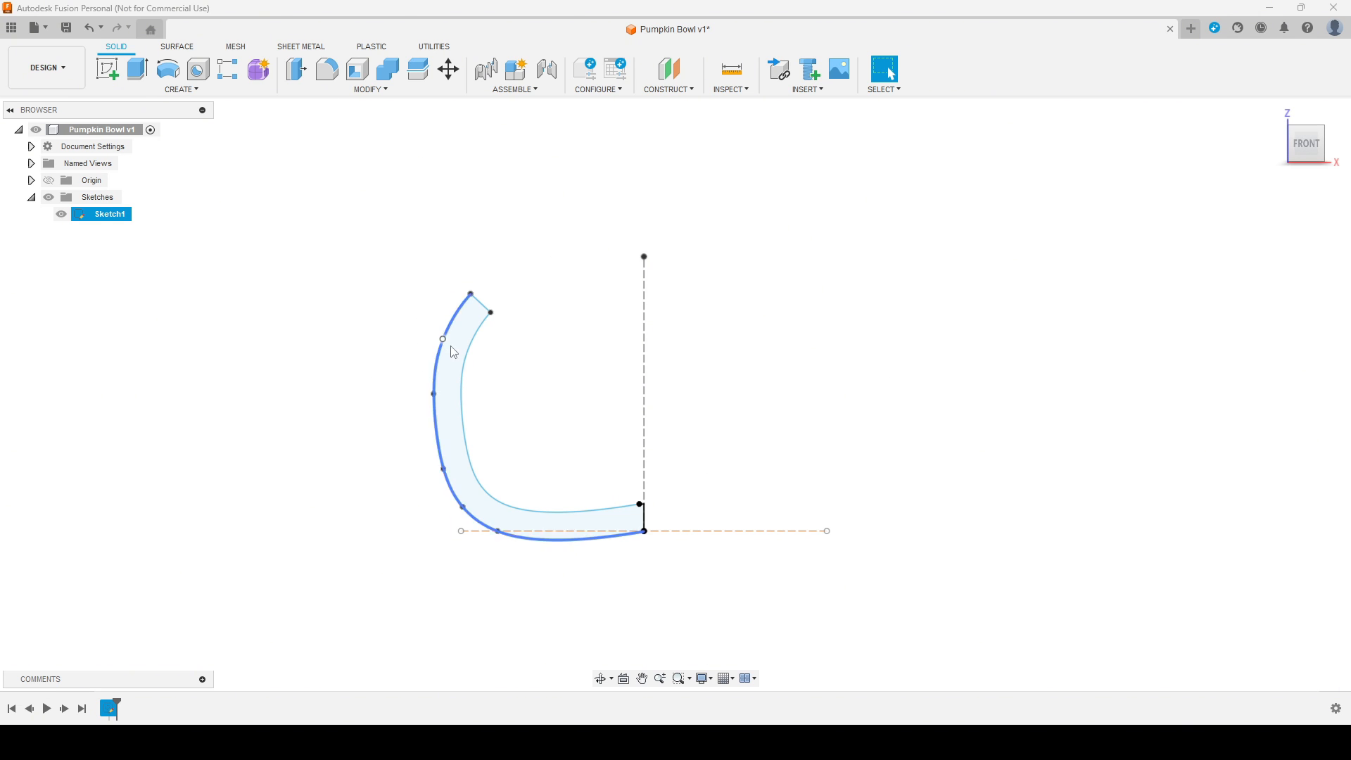
Step: Reopen the v2 wall profile sketch and dimension the wall thickness to 15 mm
click(513, 463)
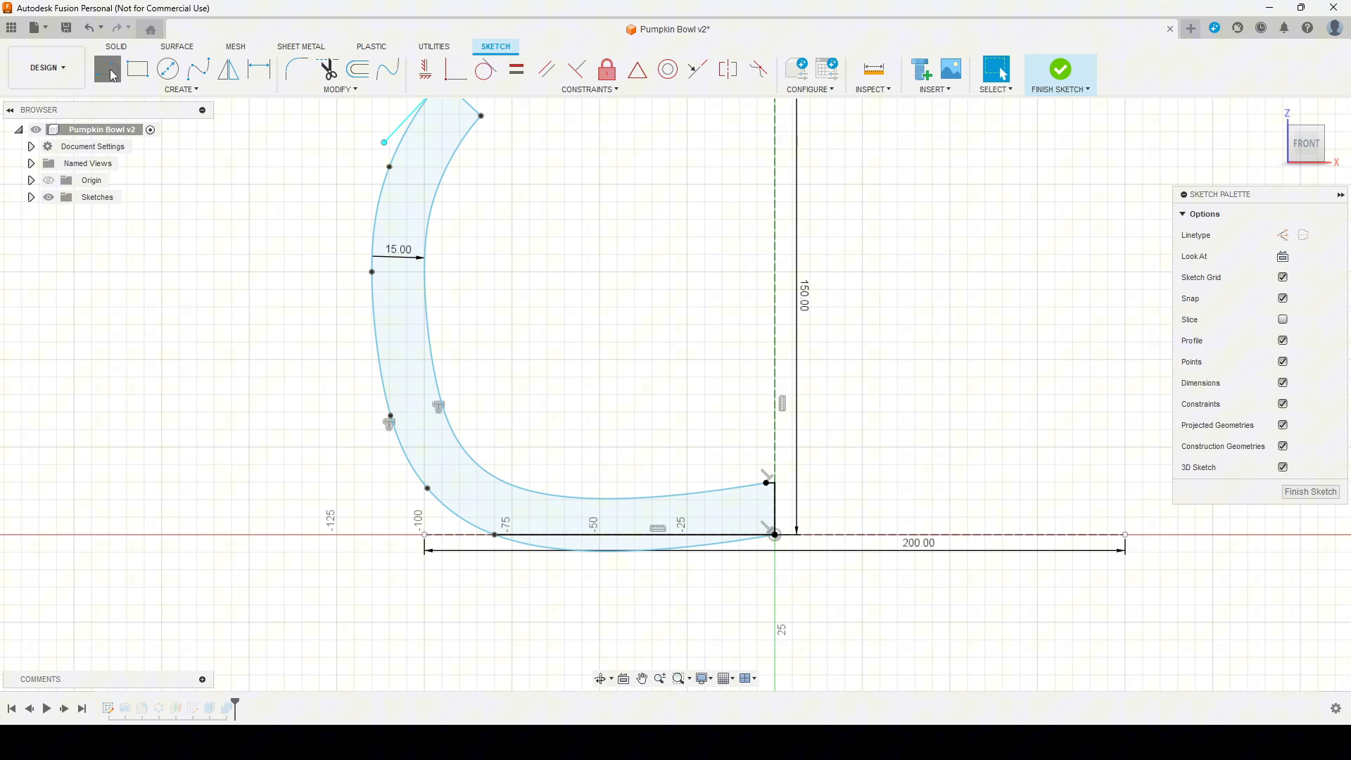
click(107, 69)
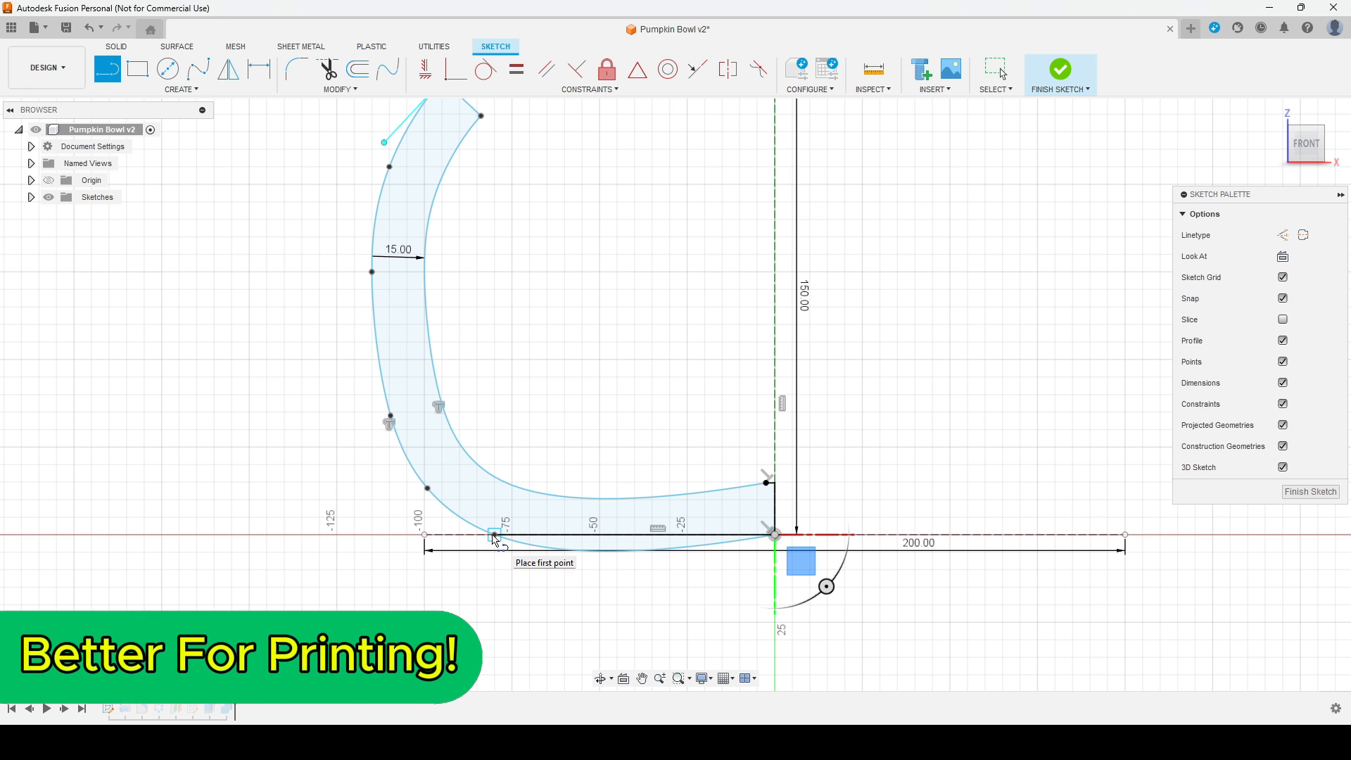
mouse_move(777, 537)
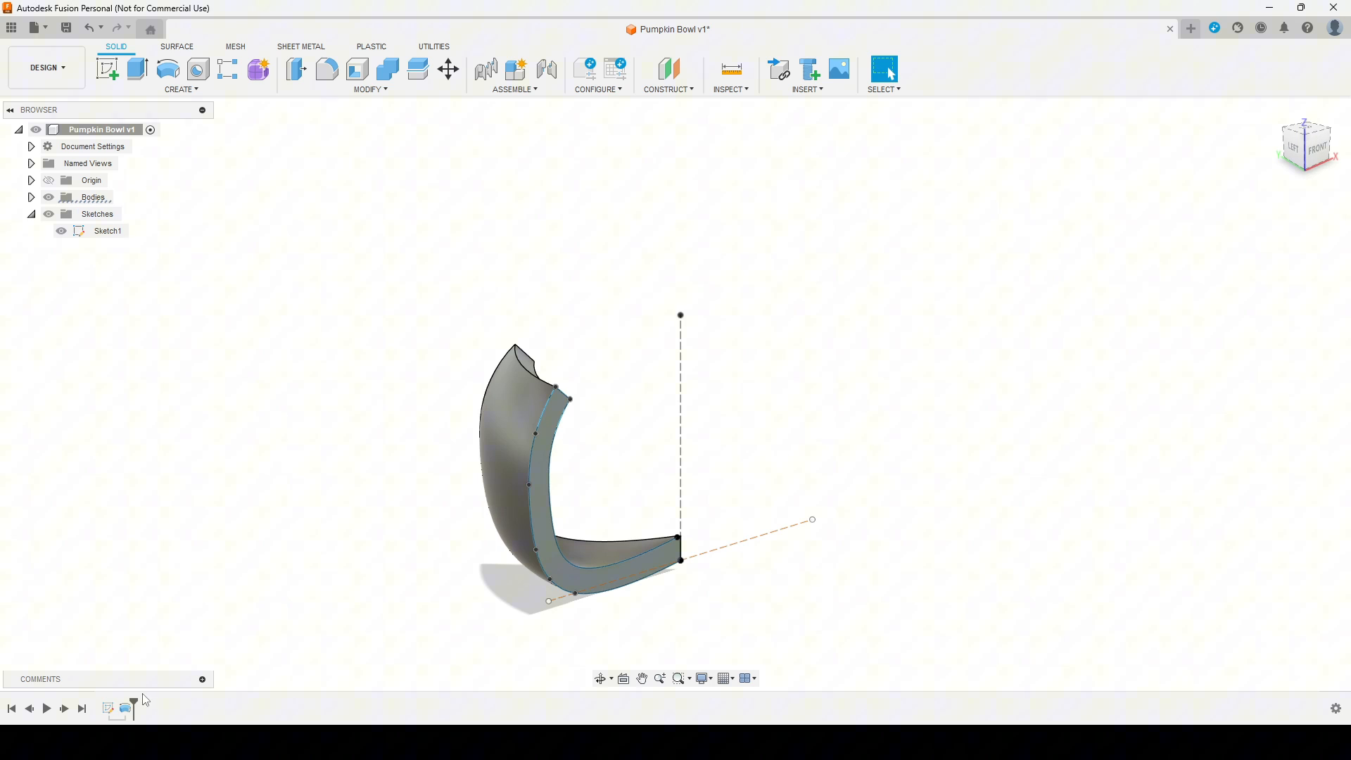
Step: Fillet the two side edges of the revolved wall wedge at 15 mm
click(326, 69)
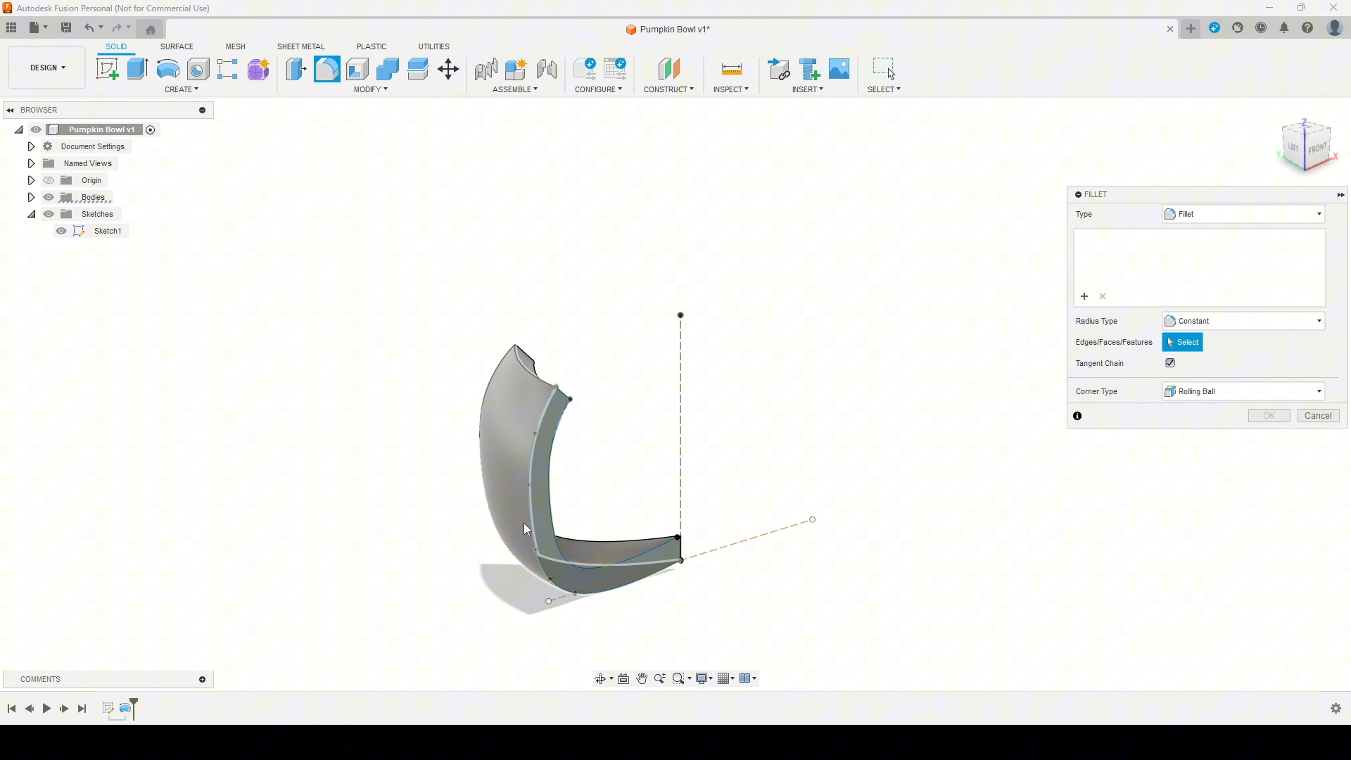
click(736, 533)
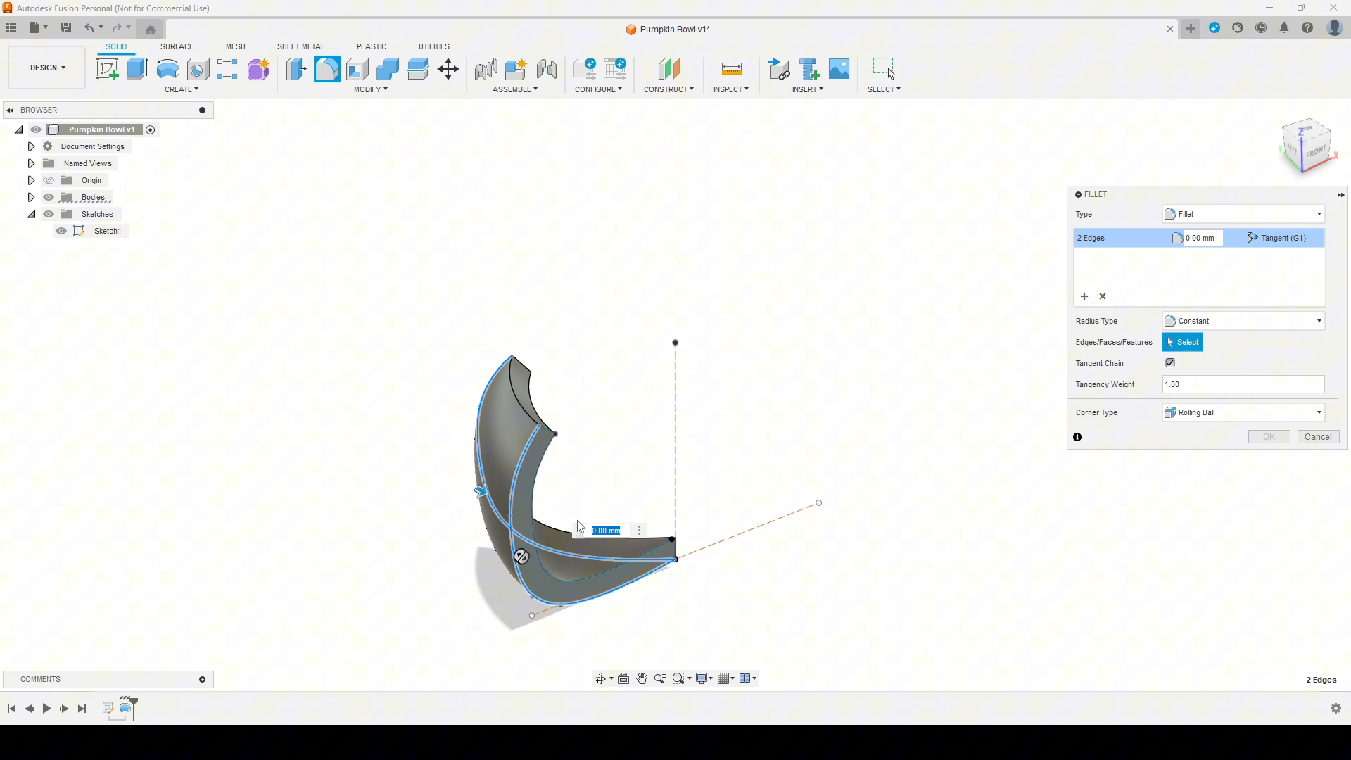
text(15)
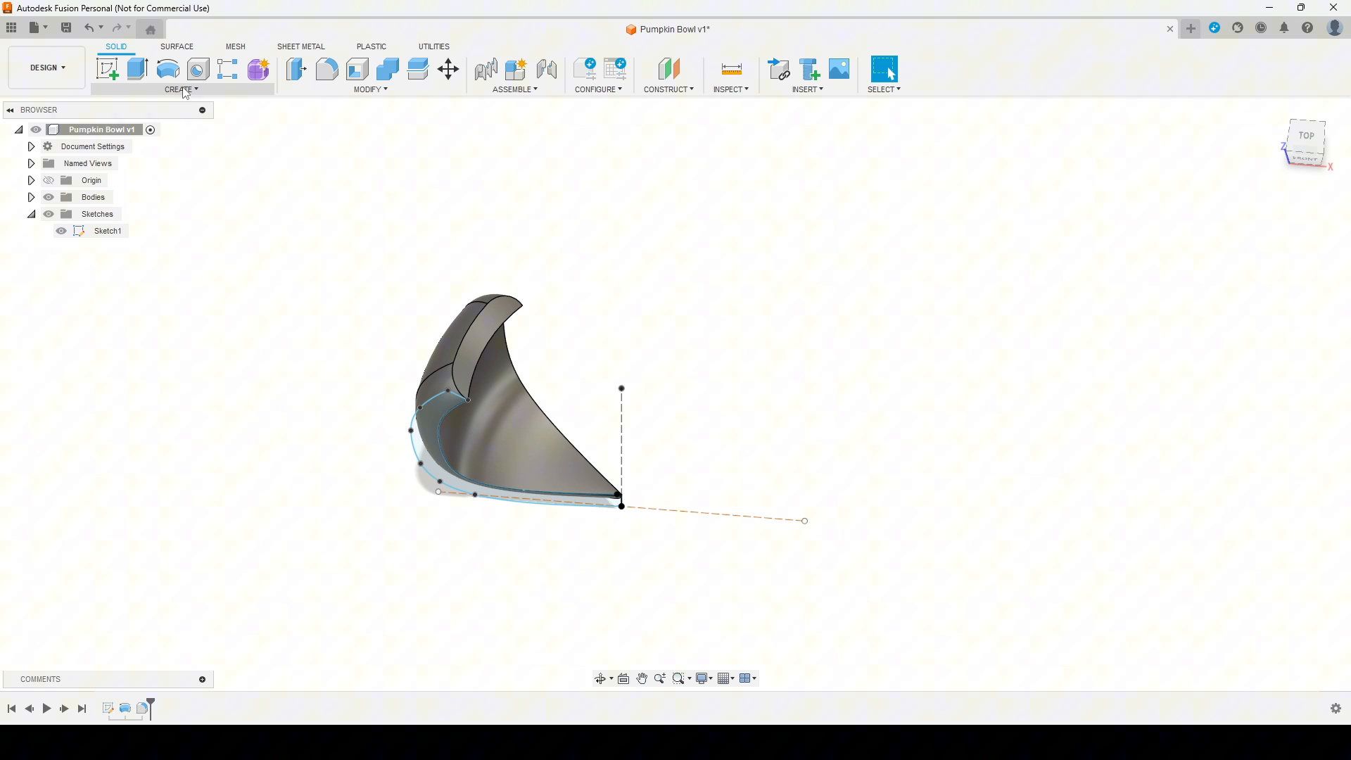
mouse_move(168, 69)
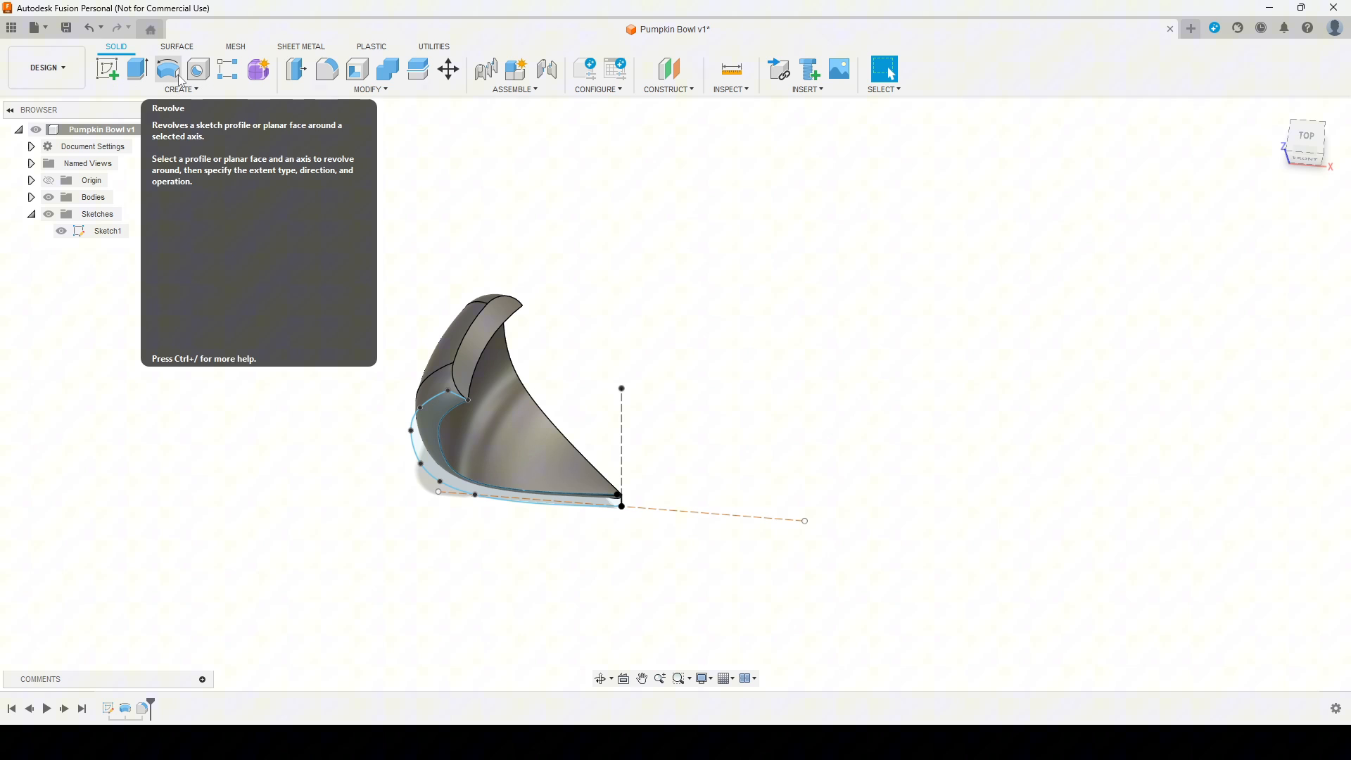
Step: Circular-pattern the wedge around the vertical centre line with a quantity of 8
click(180, 88)
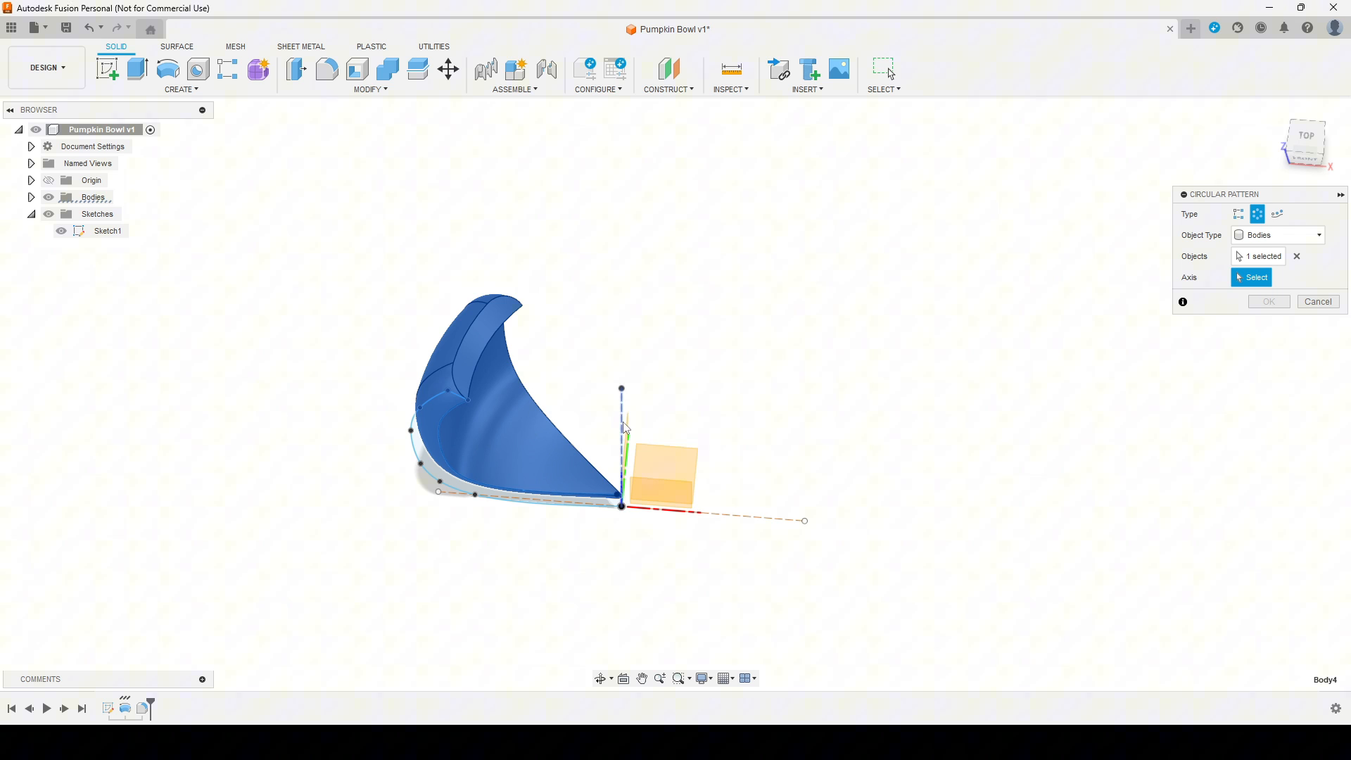
click(621, 392)
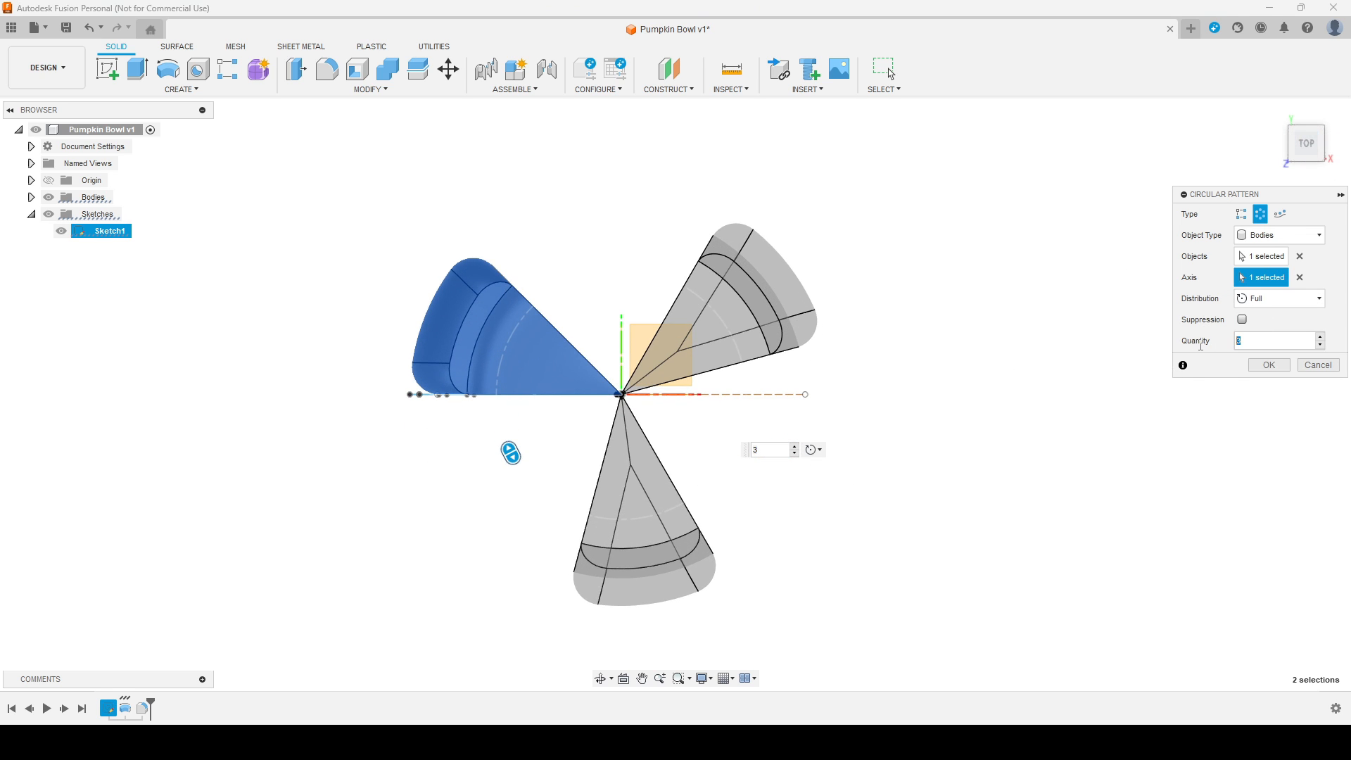
text(8)
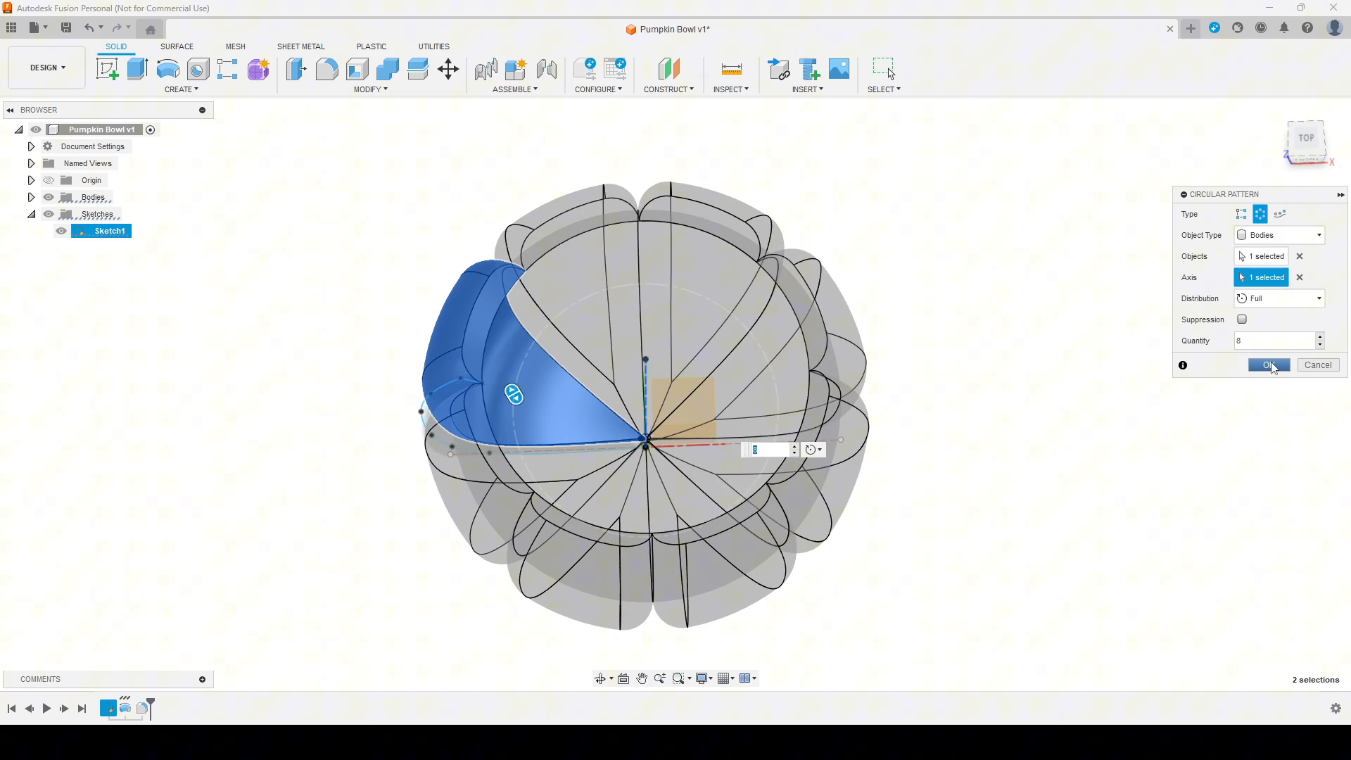
click(1266, 364)
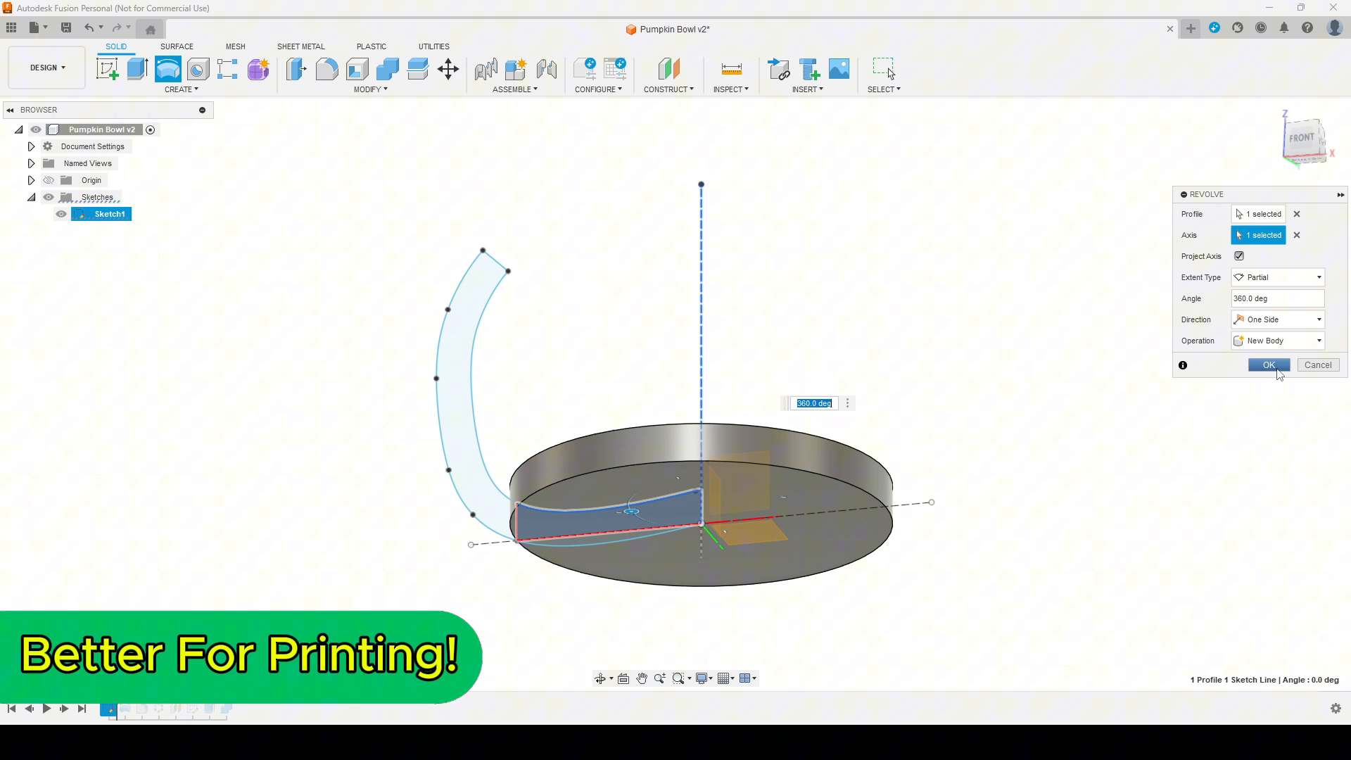
Step: Confirm the 360° base disc revolve and reopen the wall revolve to set 45°
click(1266, 365)
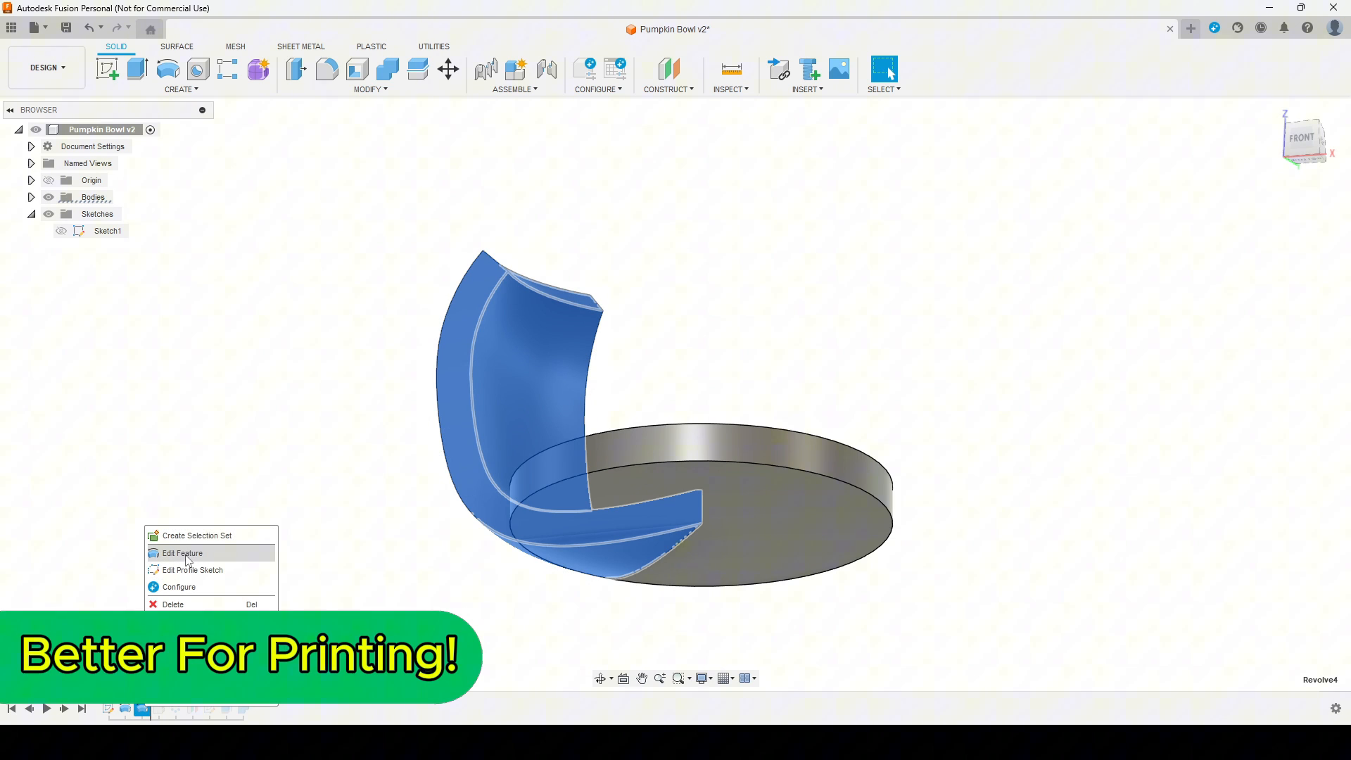
click(181, 552)
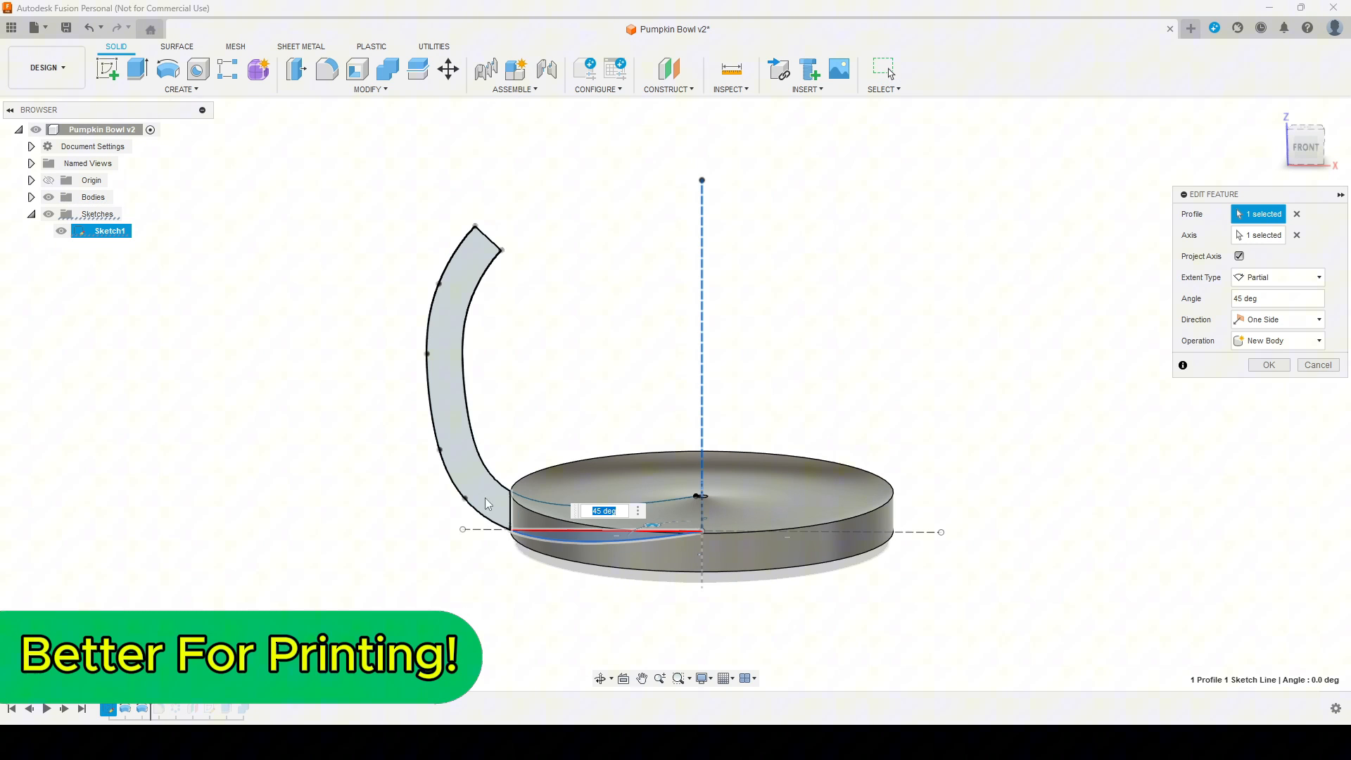
Step: Apply the 45° wall revolve and round the wedge side edges with 15 mm
click(1266, 365)
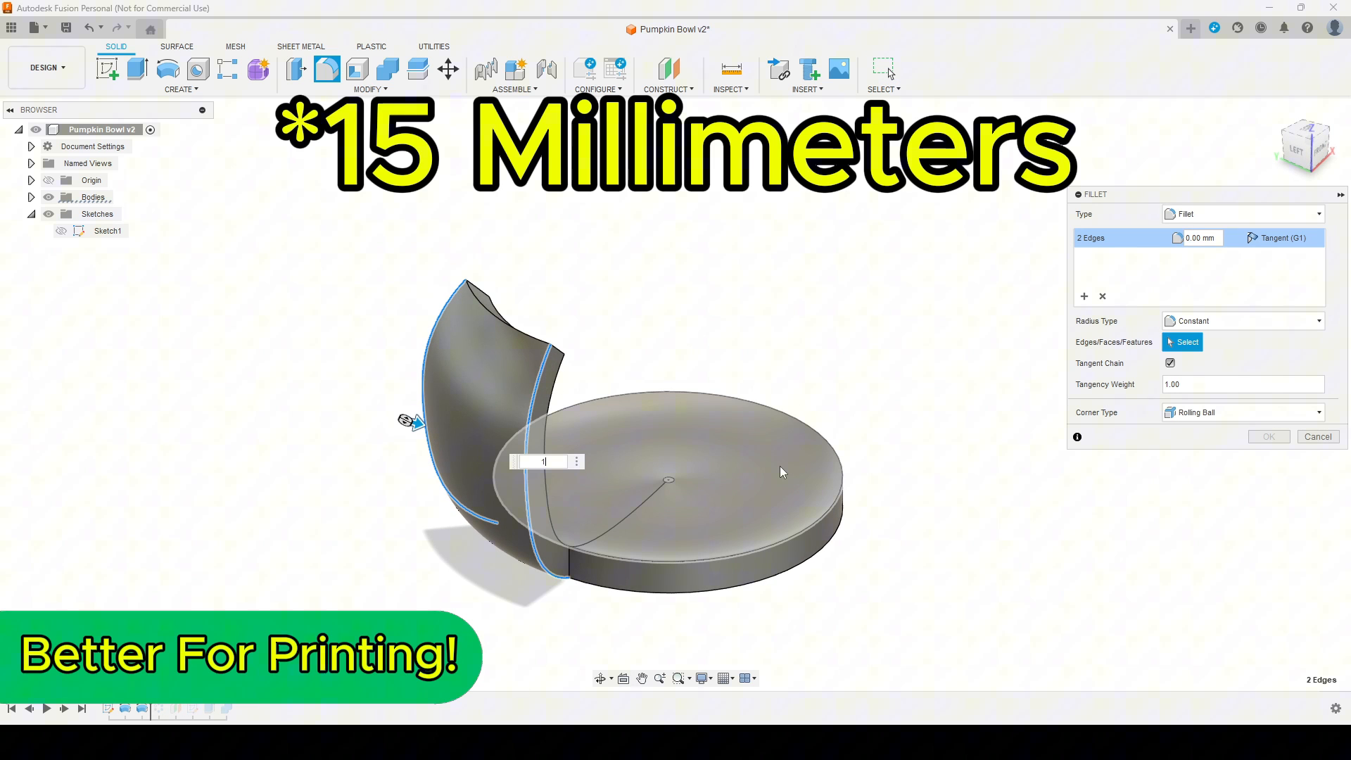
text(15)
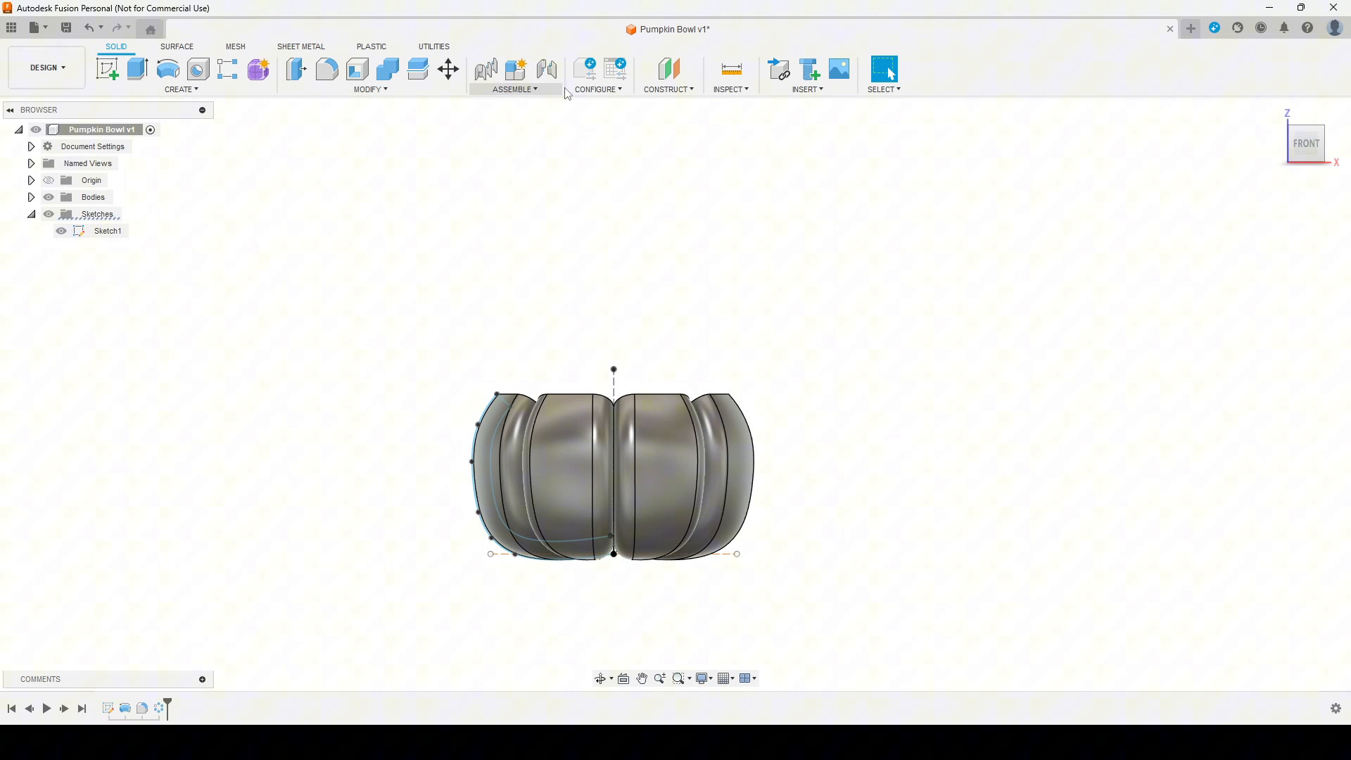
Step: Create an offset plane from the XZ plane, pushed forward in front of the bowl
click(667, 68)
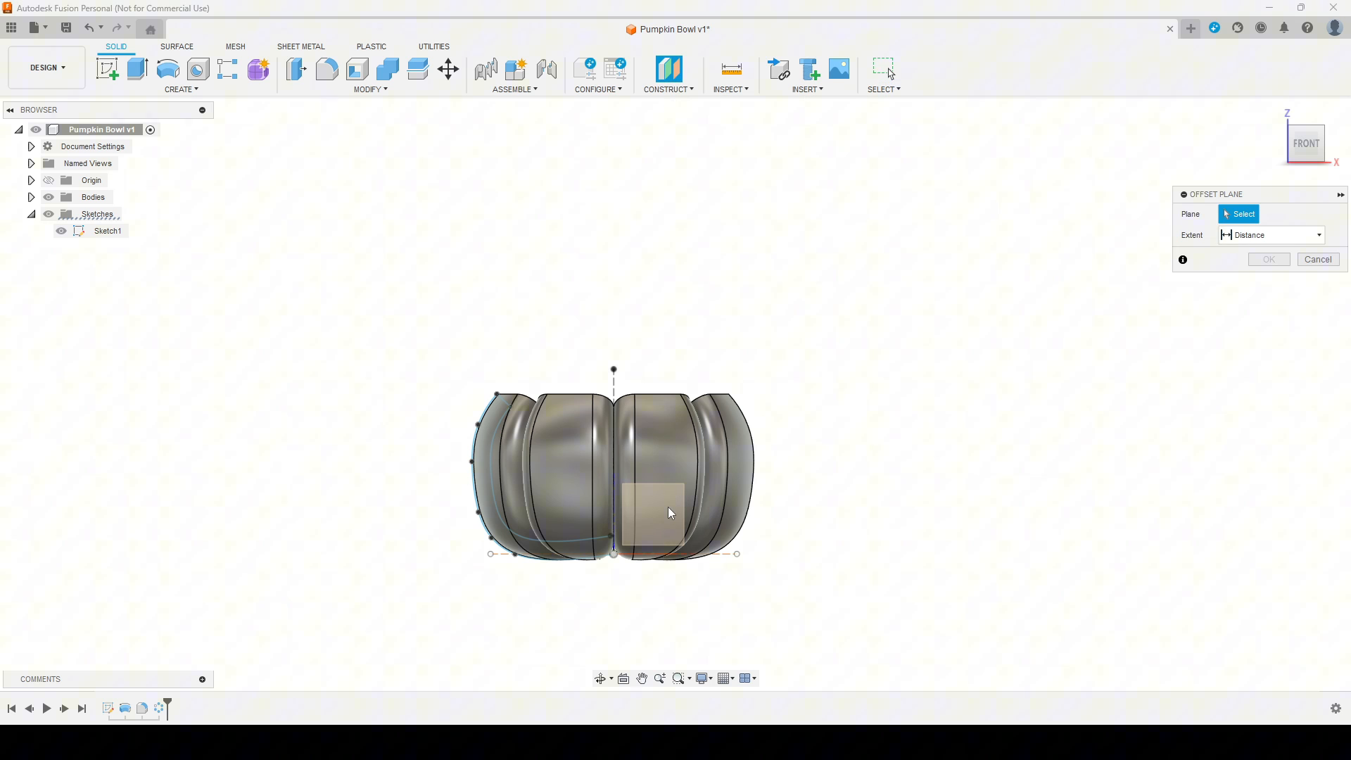
click(671, 513)
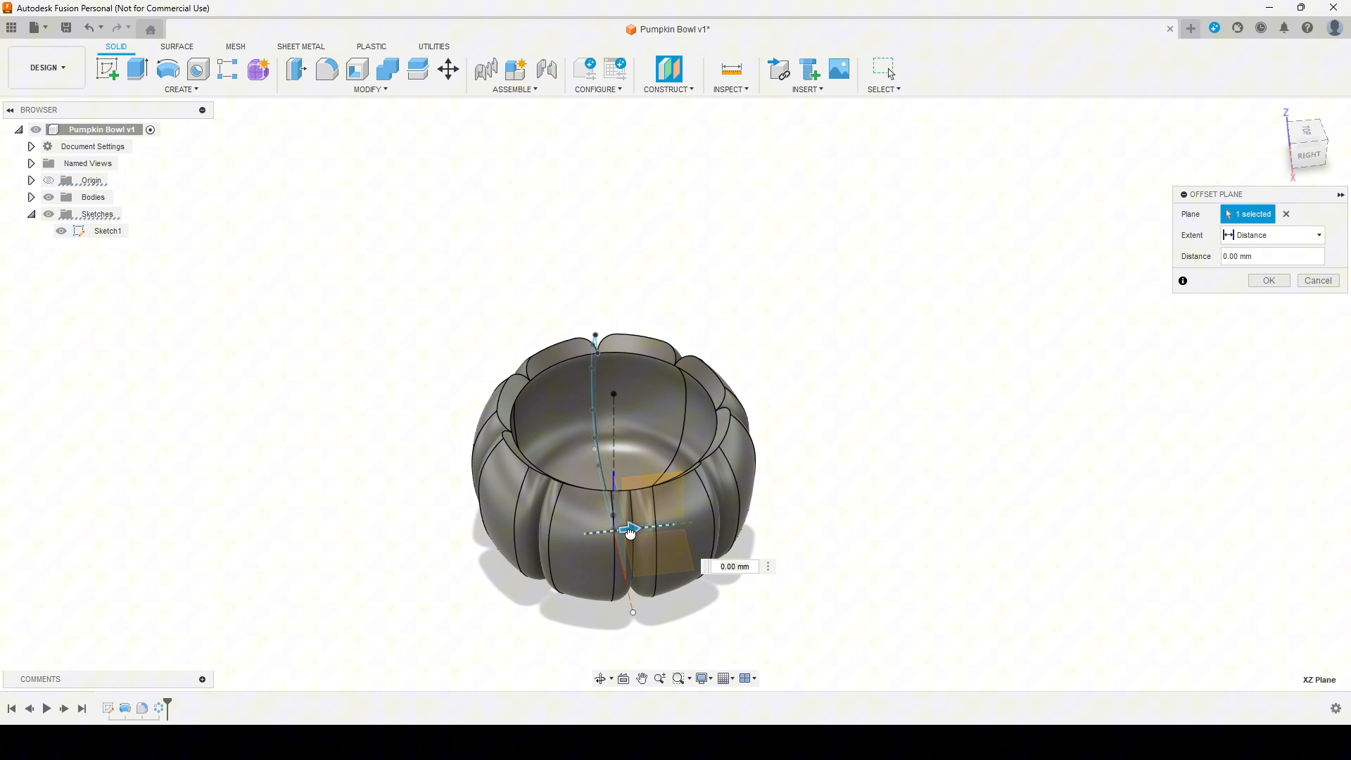
drag(628, 529, 453, 549)
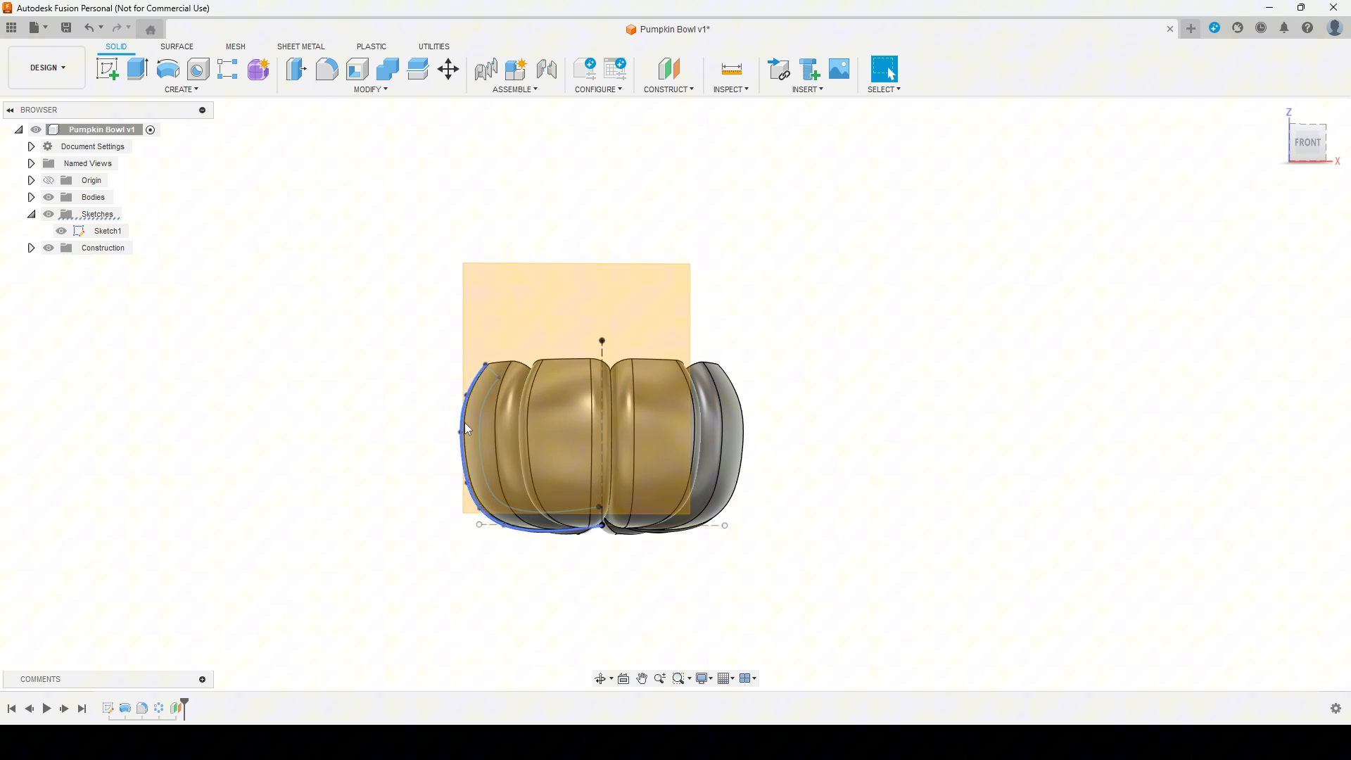
click(1307, 147)
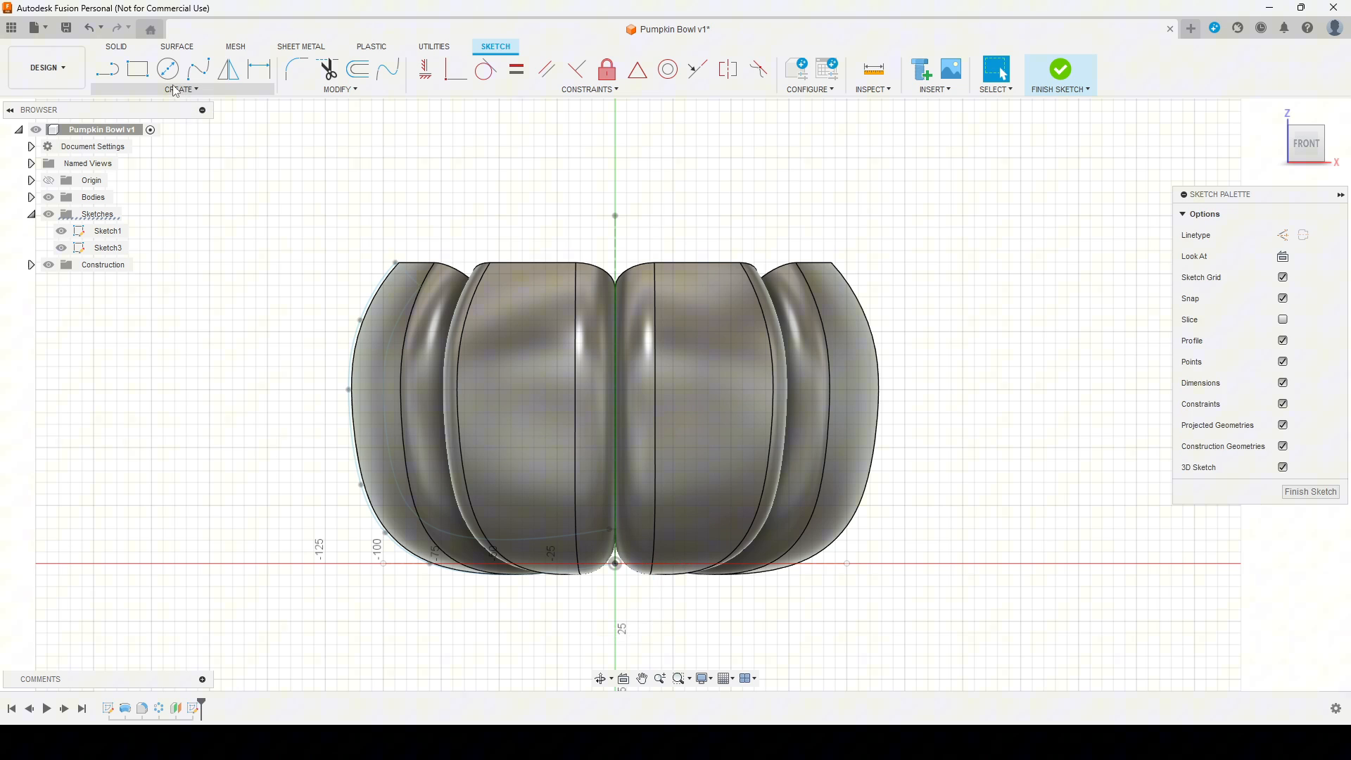
Step: Sketch an oval eye, curved slot wink and half-round toothy mouth, then finish
click(180, 88)
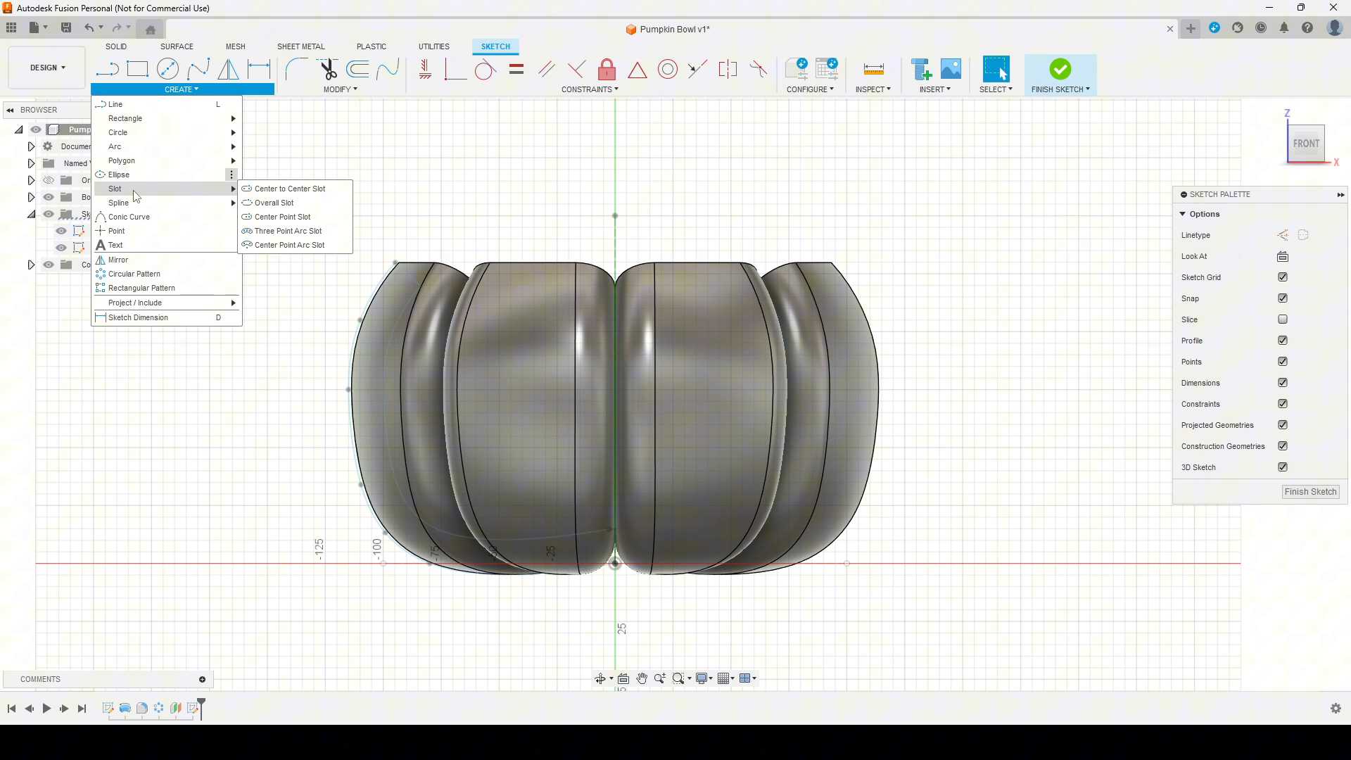
mouse_move(288, 188)
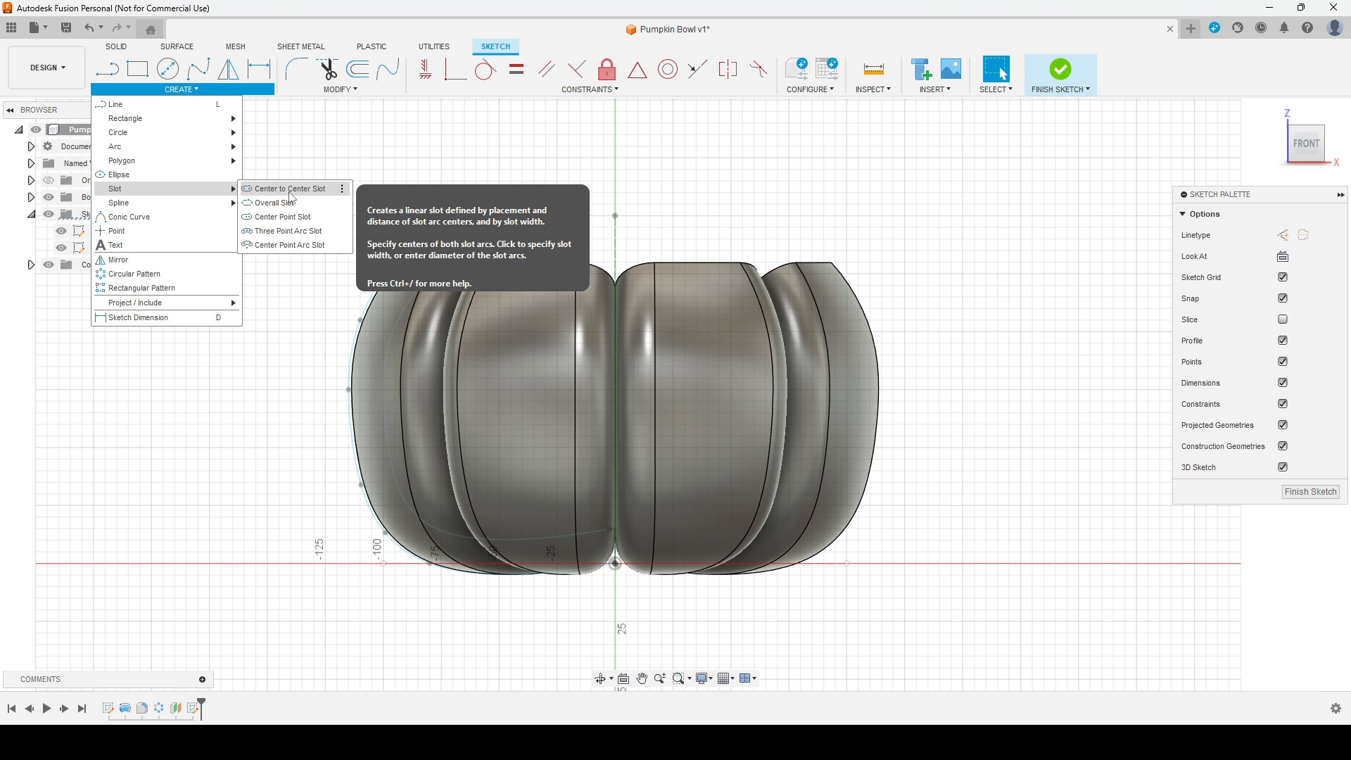
click(286, 188)
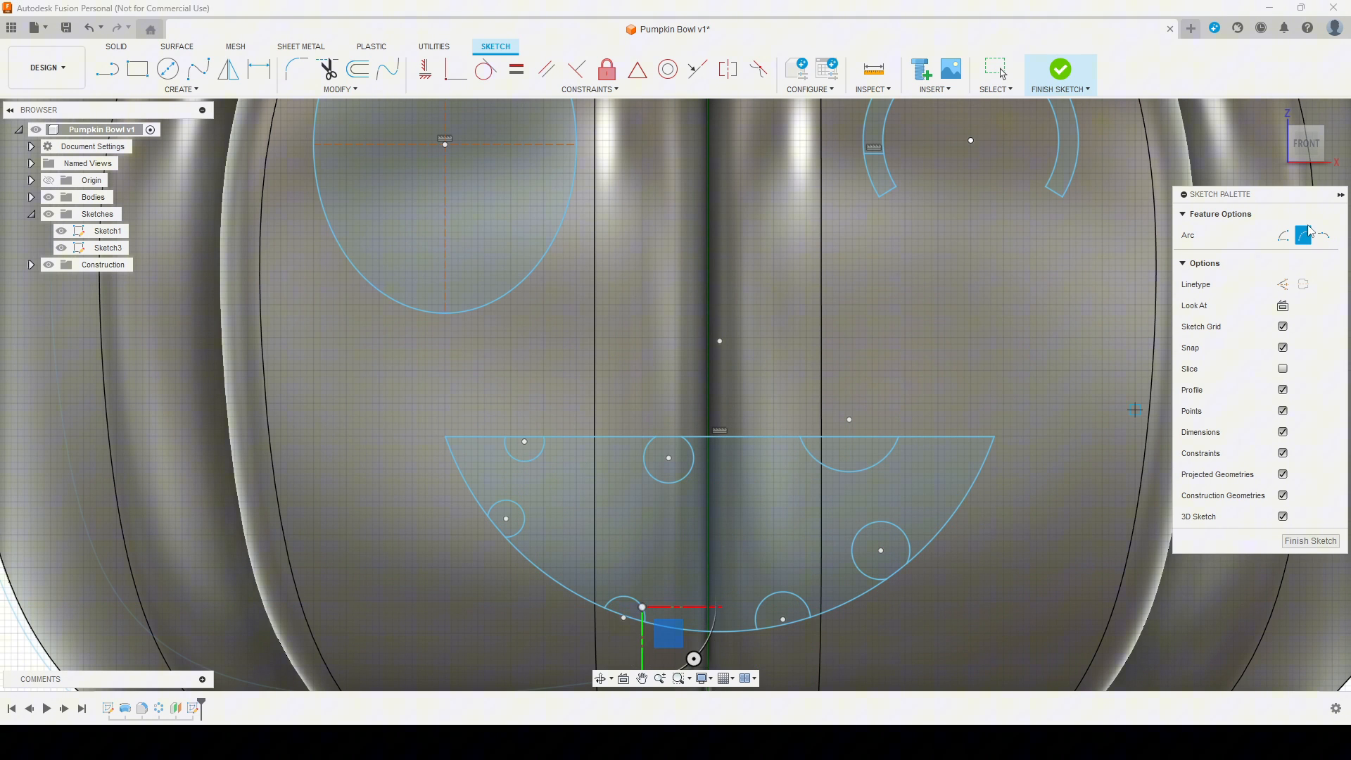
click(180, 88)
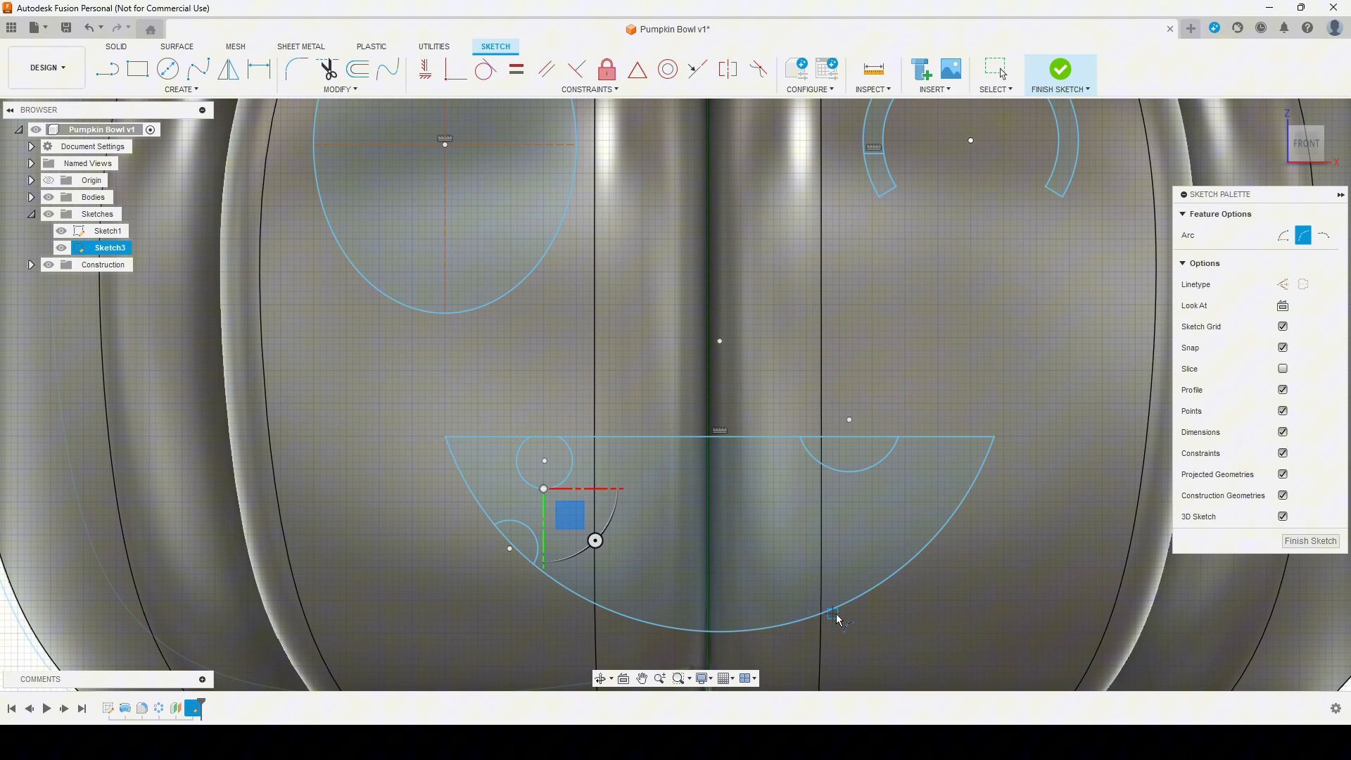
click(1060, 69)
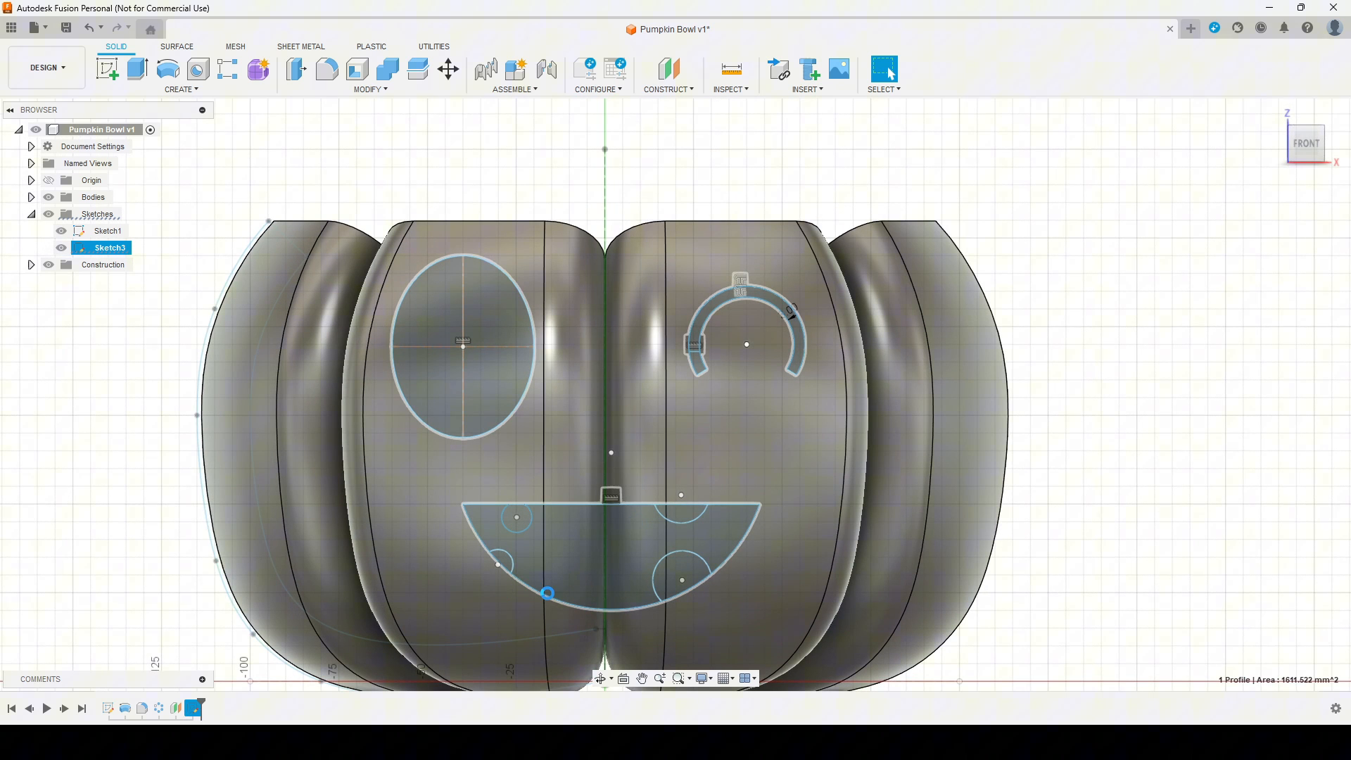
Step: Reopen Sketch3 and trim the tooth circles into notches in the mouth outline
double_click(110, 247)
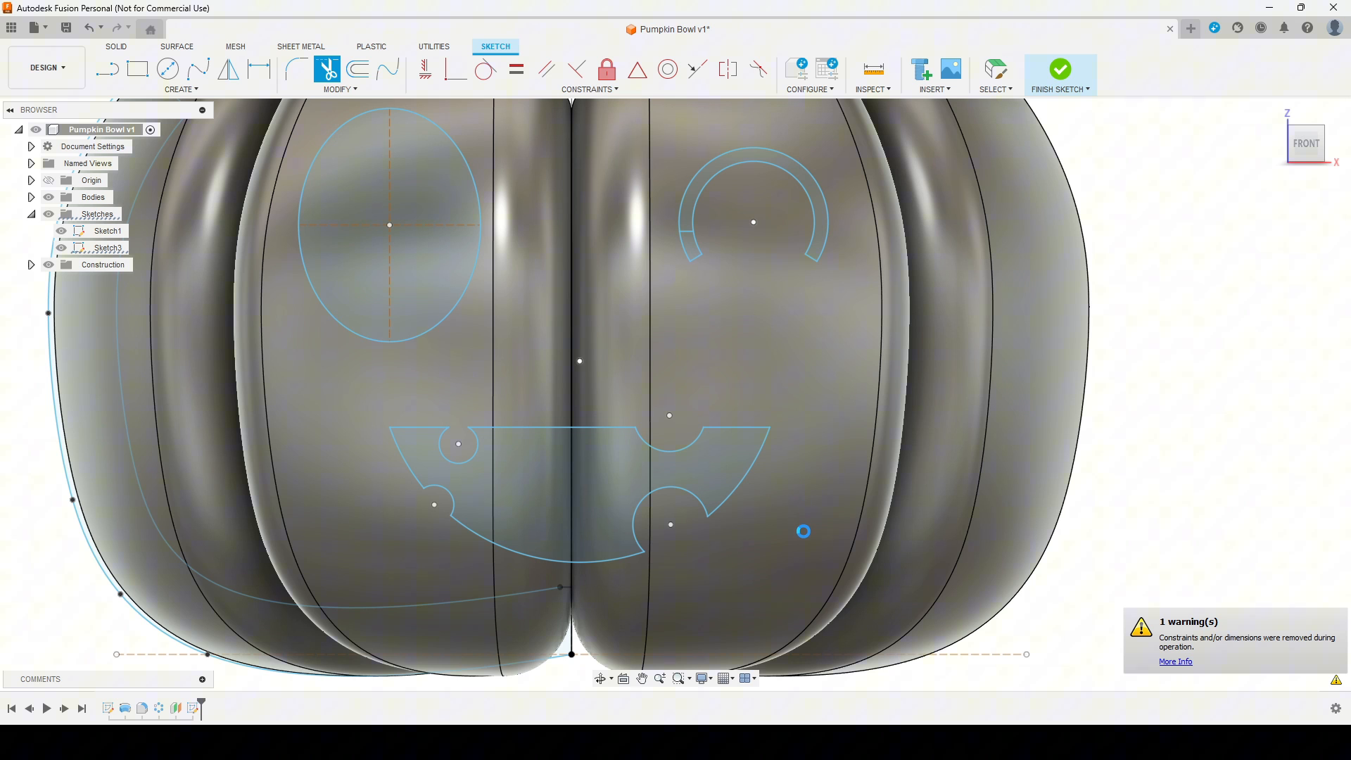
click(1059, 69)
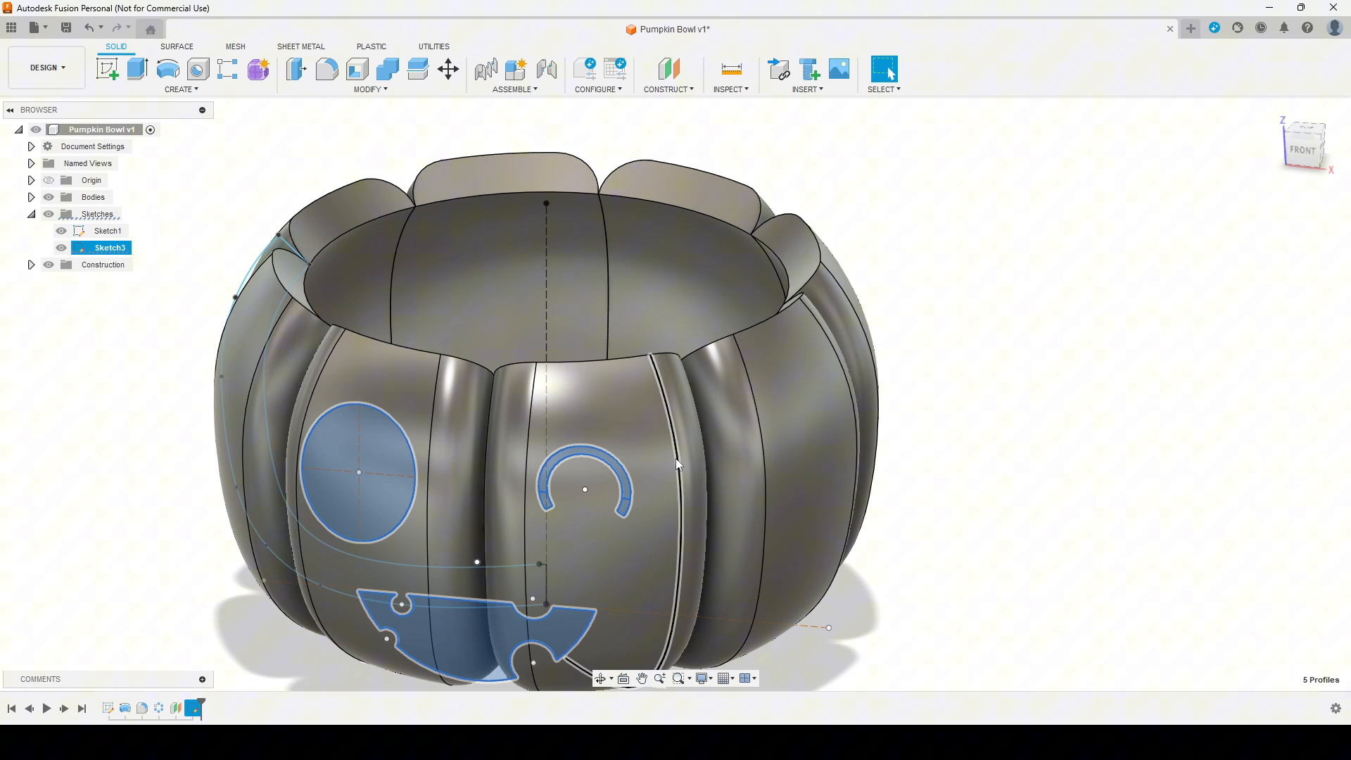
Step: Extrude-cut the five face profiles 90 mm through the bowl wall
click(137, 68)
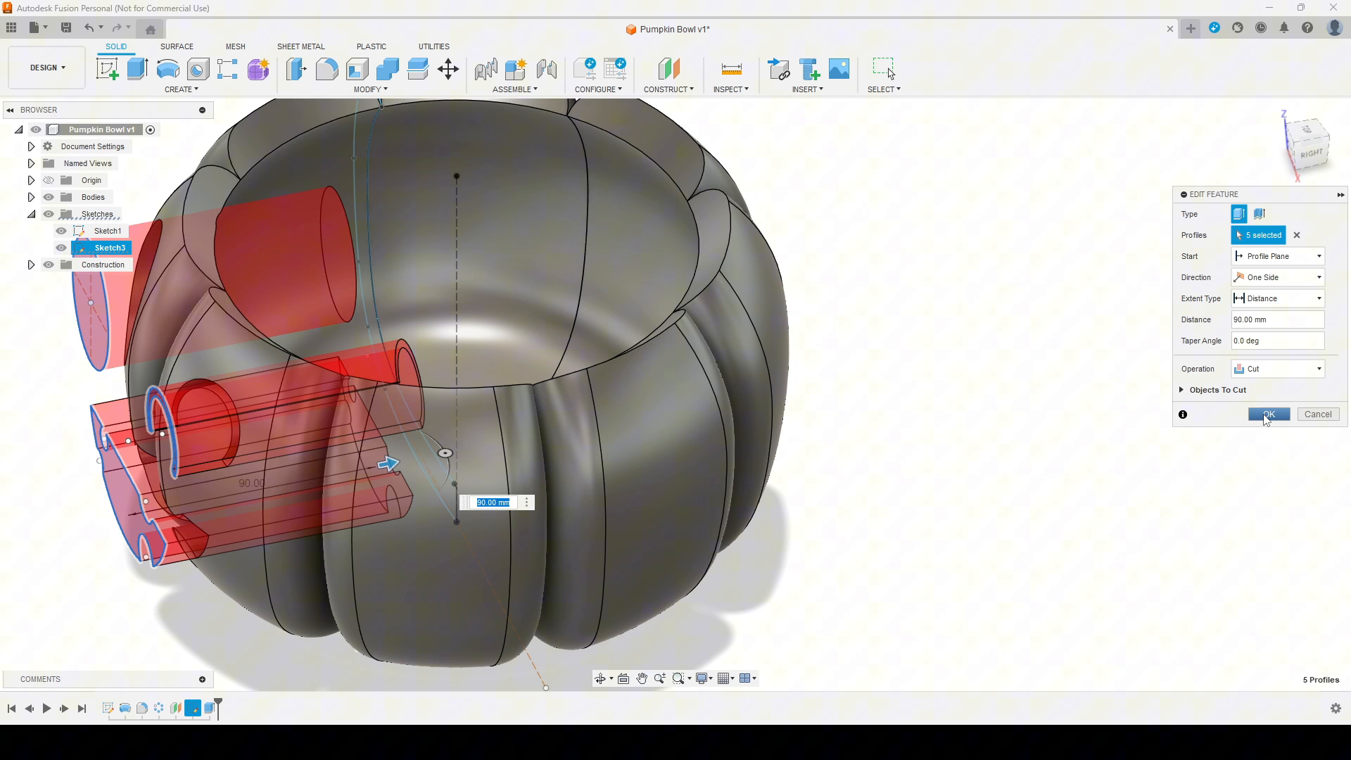
click(1267, 415)
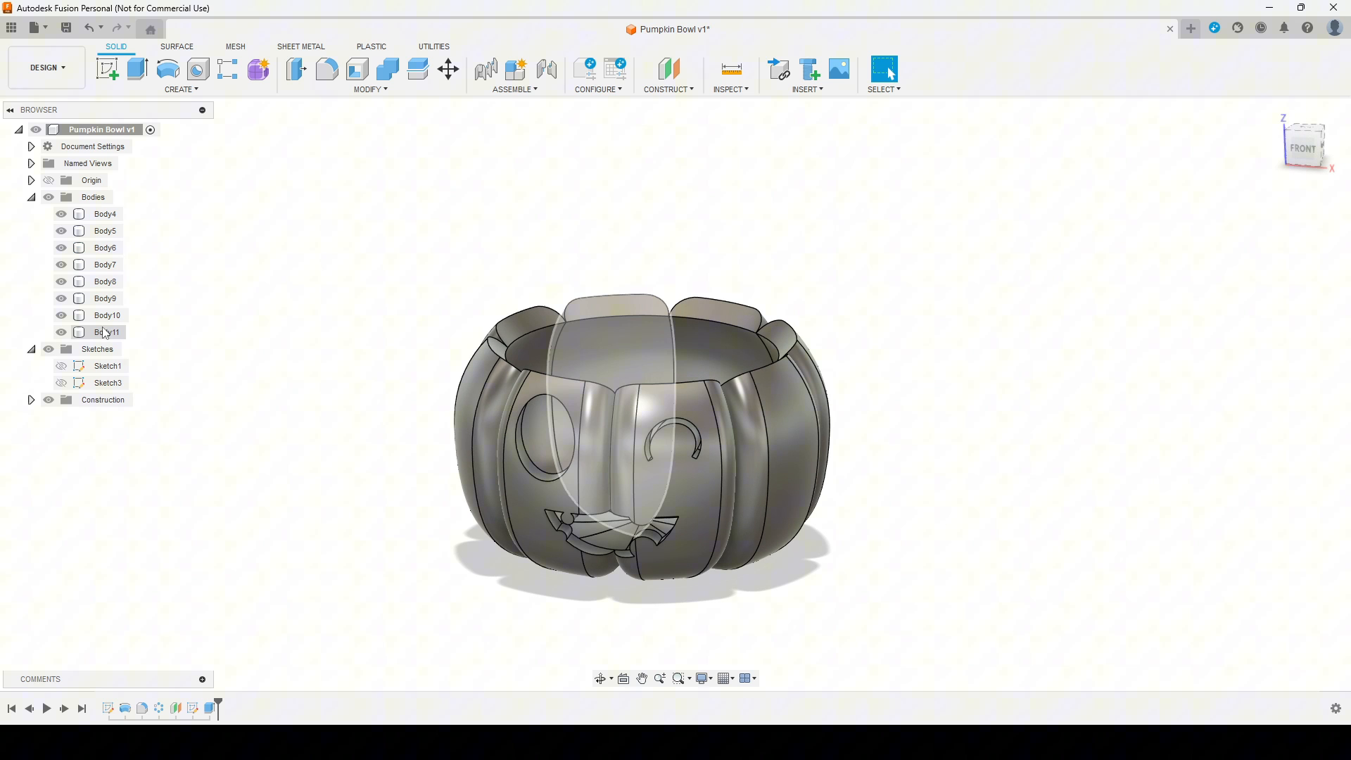
Step: Join Body4 through Body11 into a single body with Combine
click(93, 196)
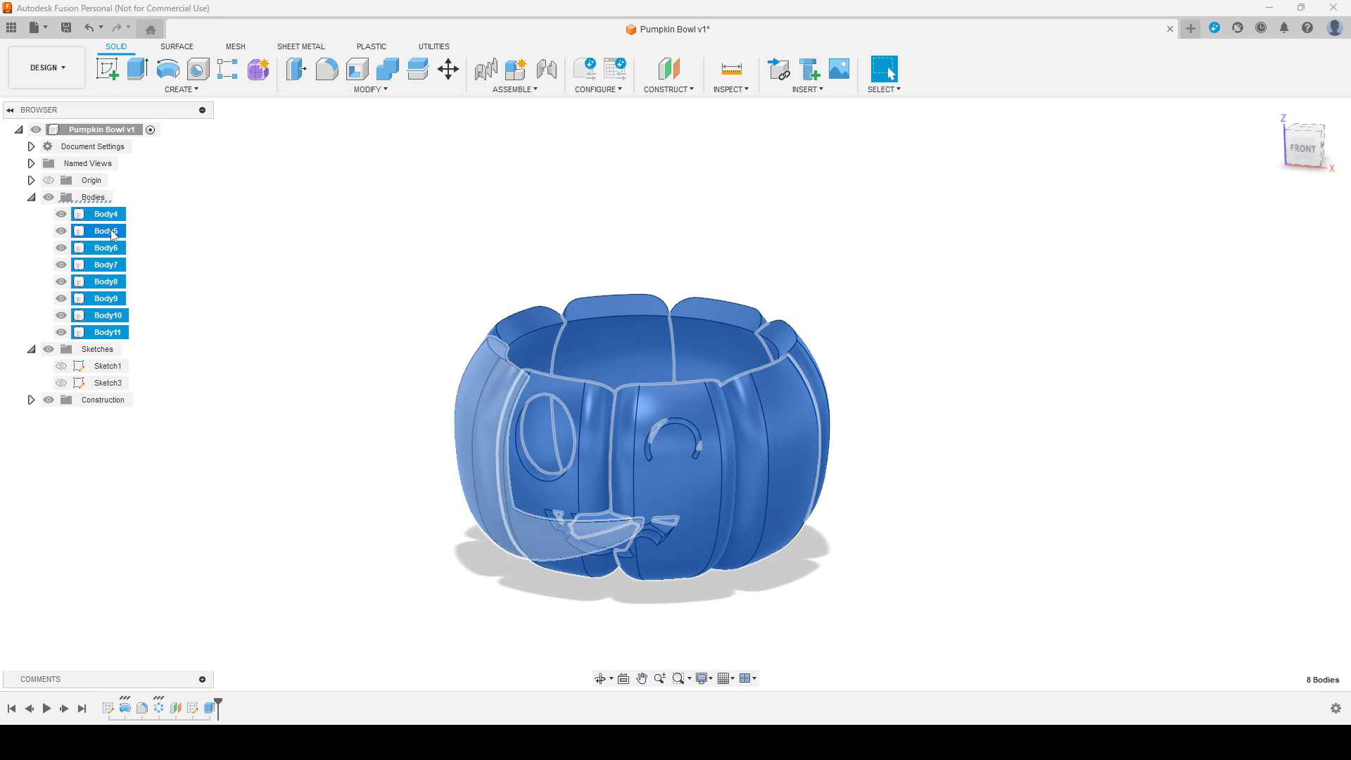
click(368, 73)
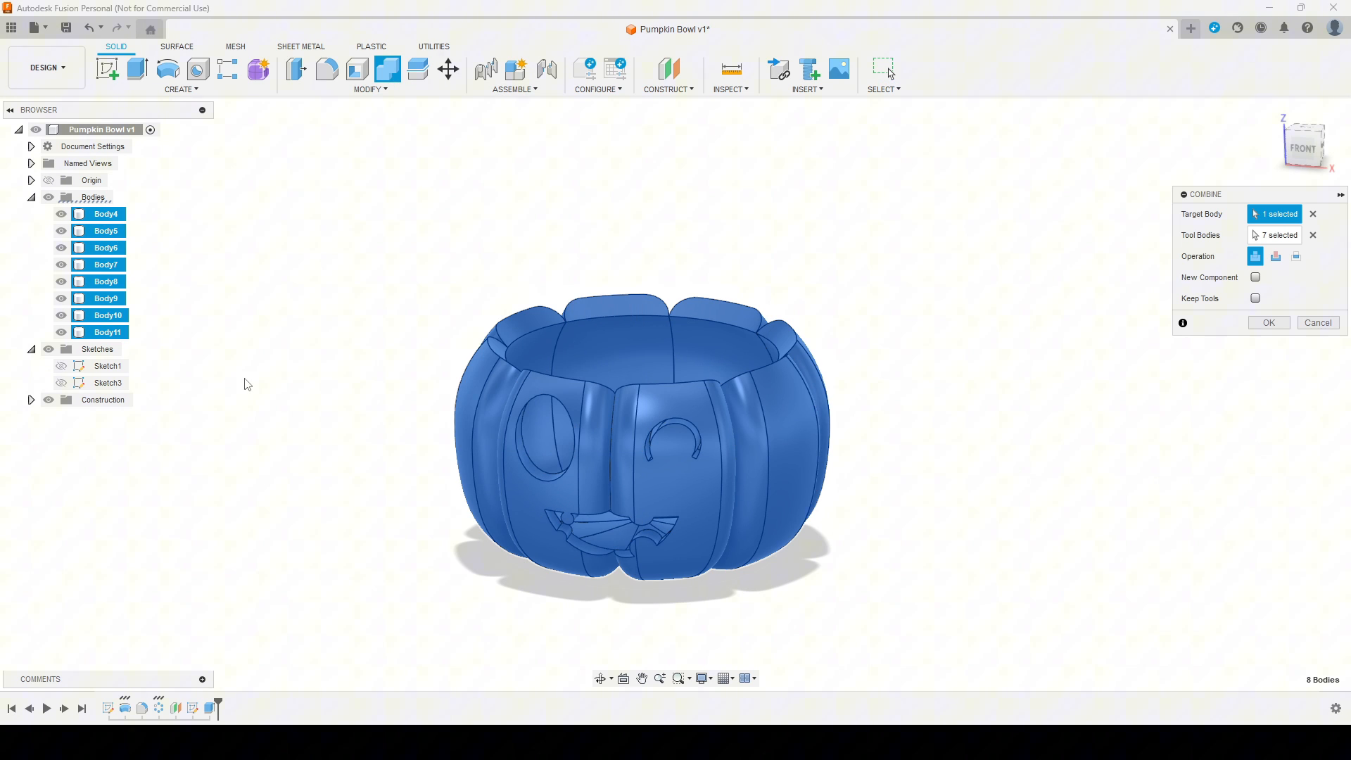
click(1267, 322)
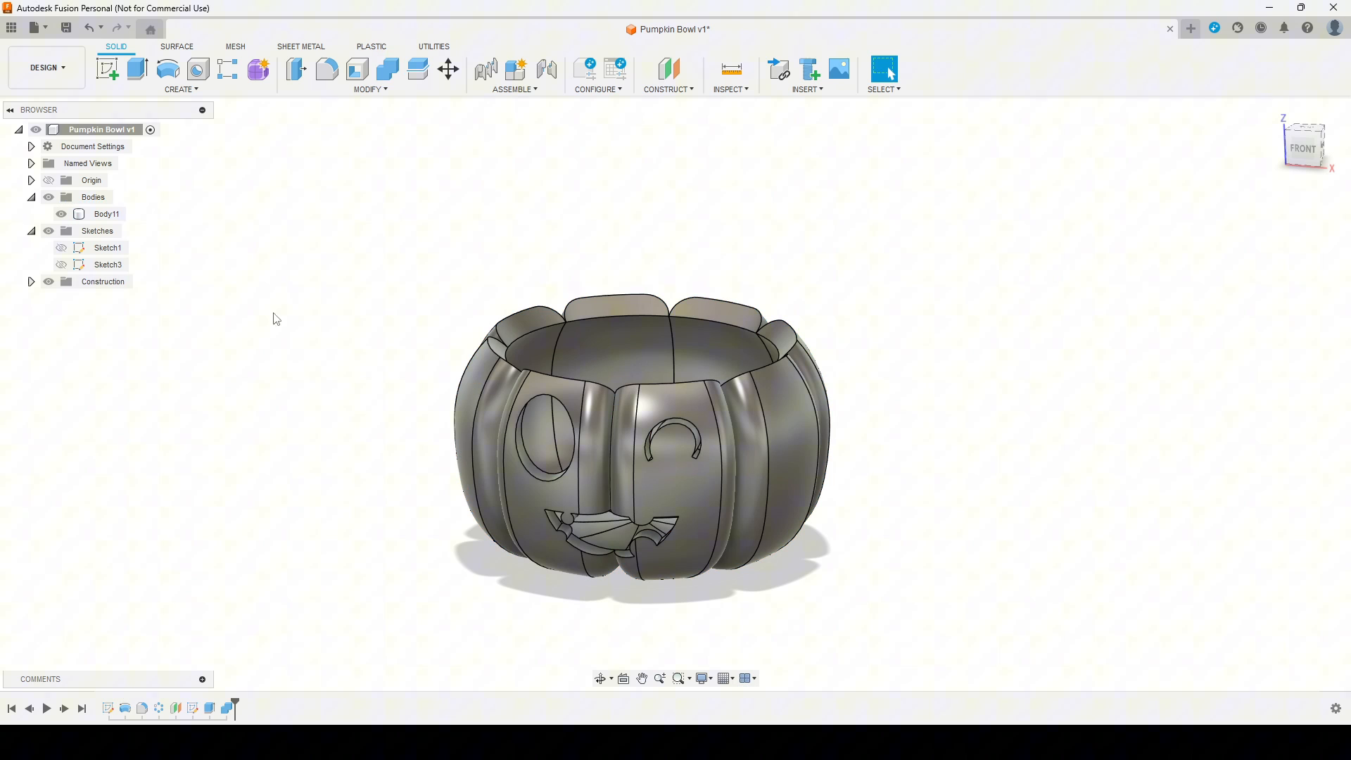
click(883, 69)
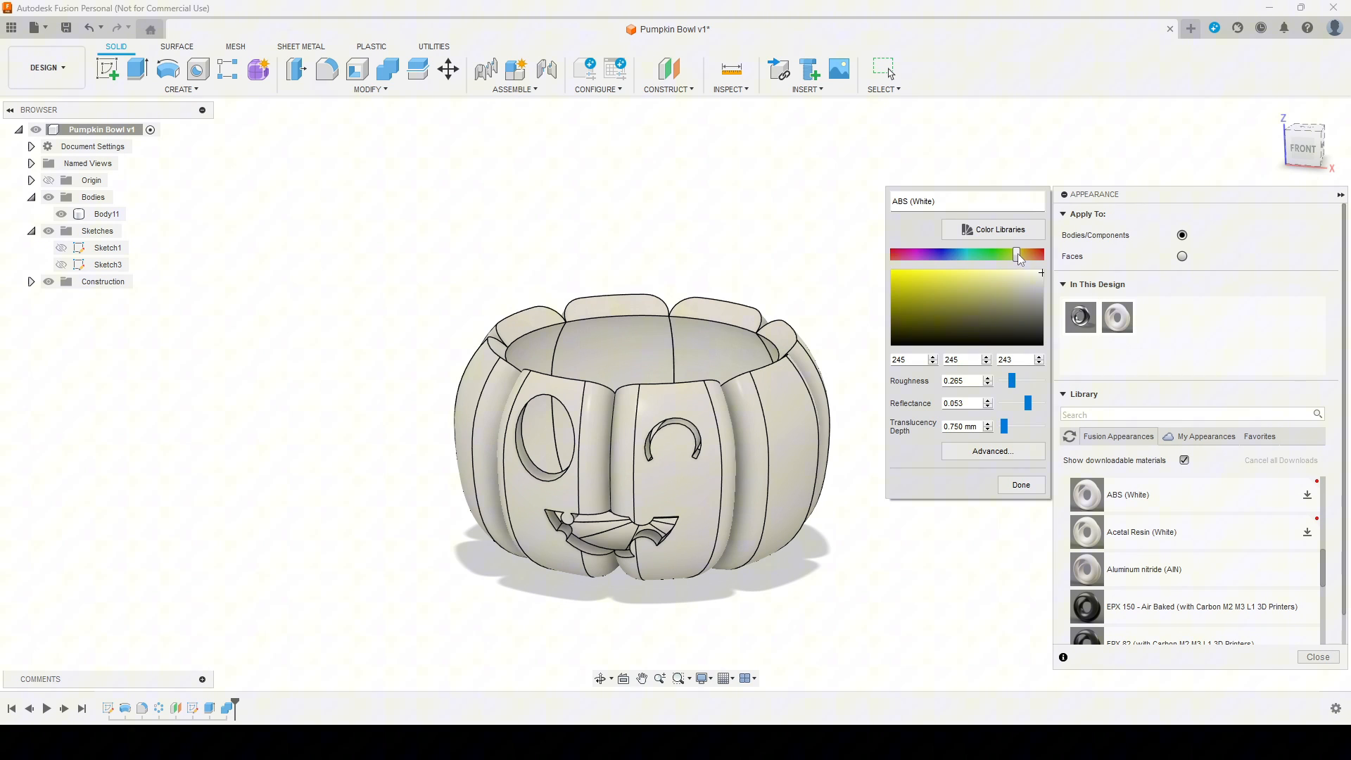
Step: Shift the ABS (White) appearance hue to orange and accept it
drag(1016, 254, 1025, 253)
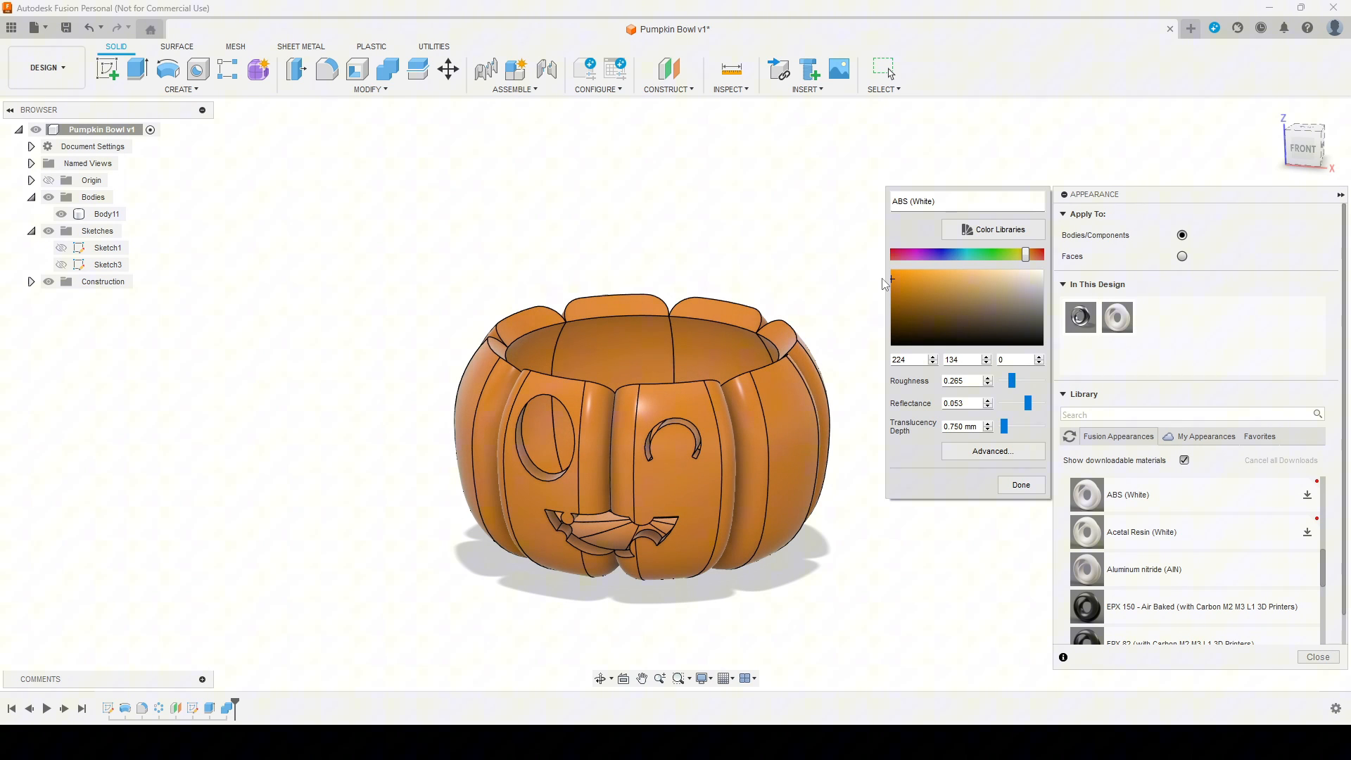
click(1317, 656)
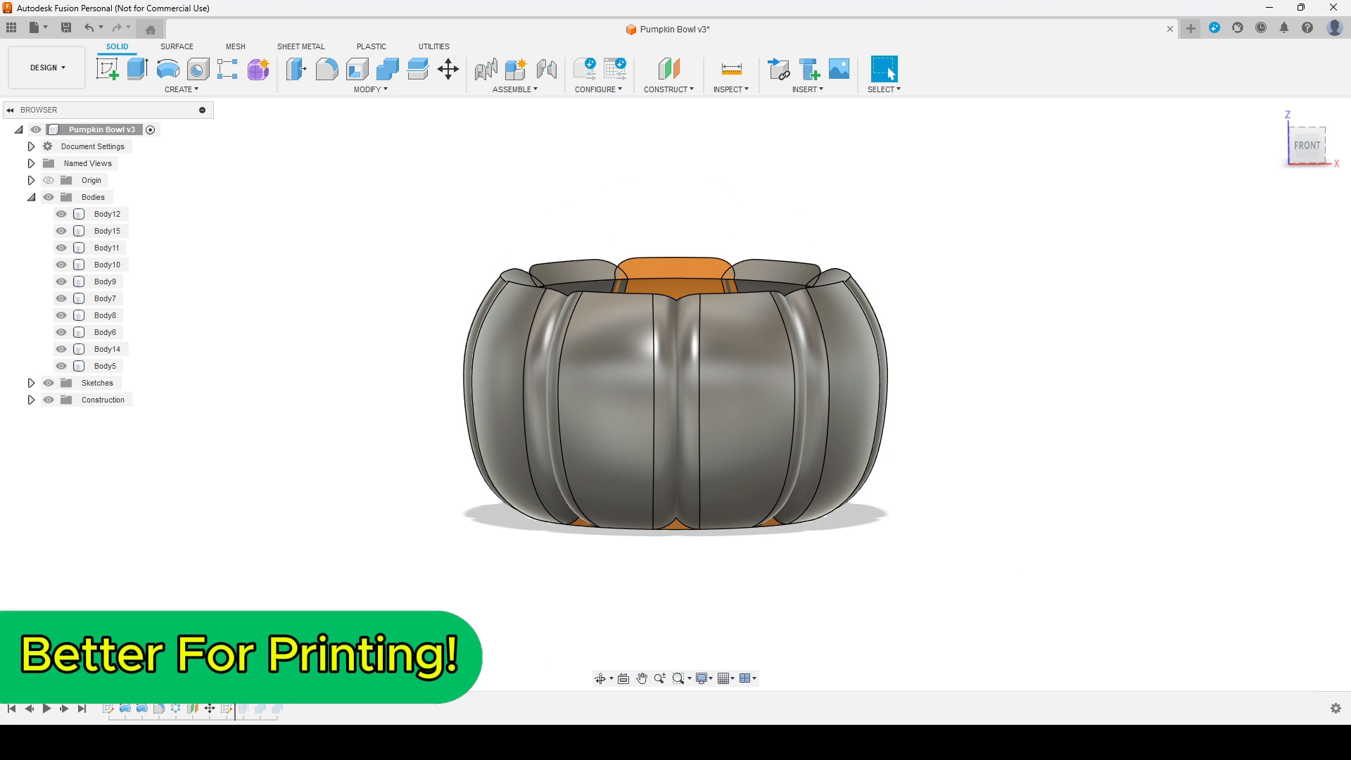
Step: Show the face sketch and edit the Move feature's Z angle to 2.5 degrees
click(61, 416)
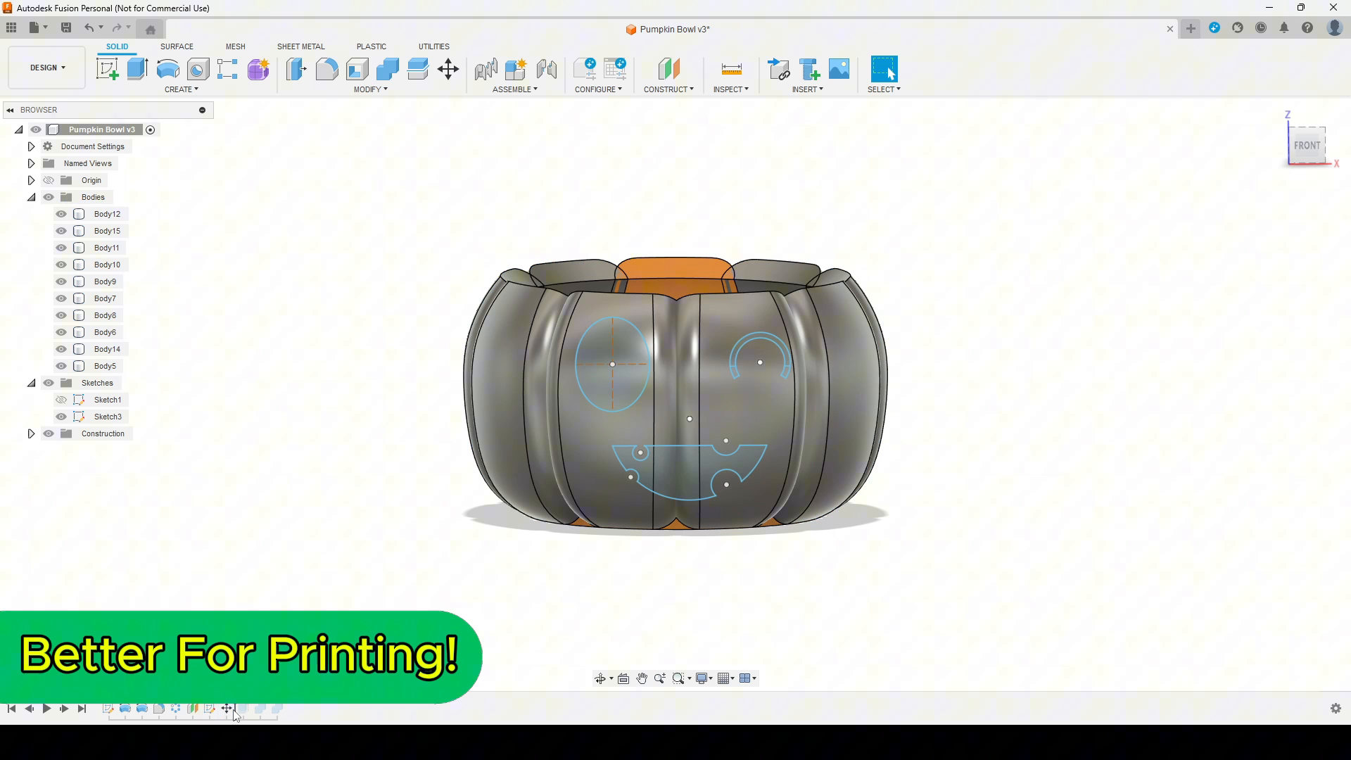
right_click(230, 707)
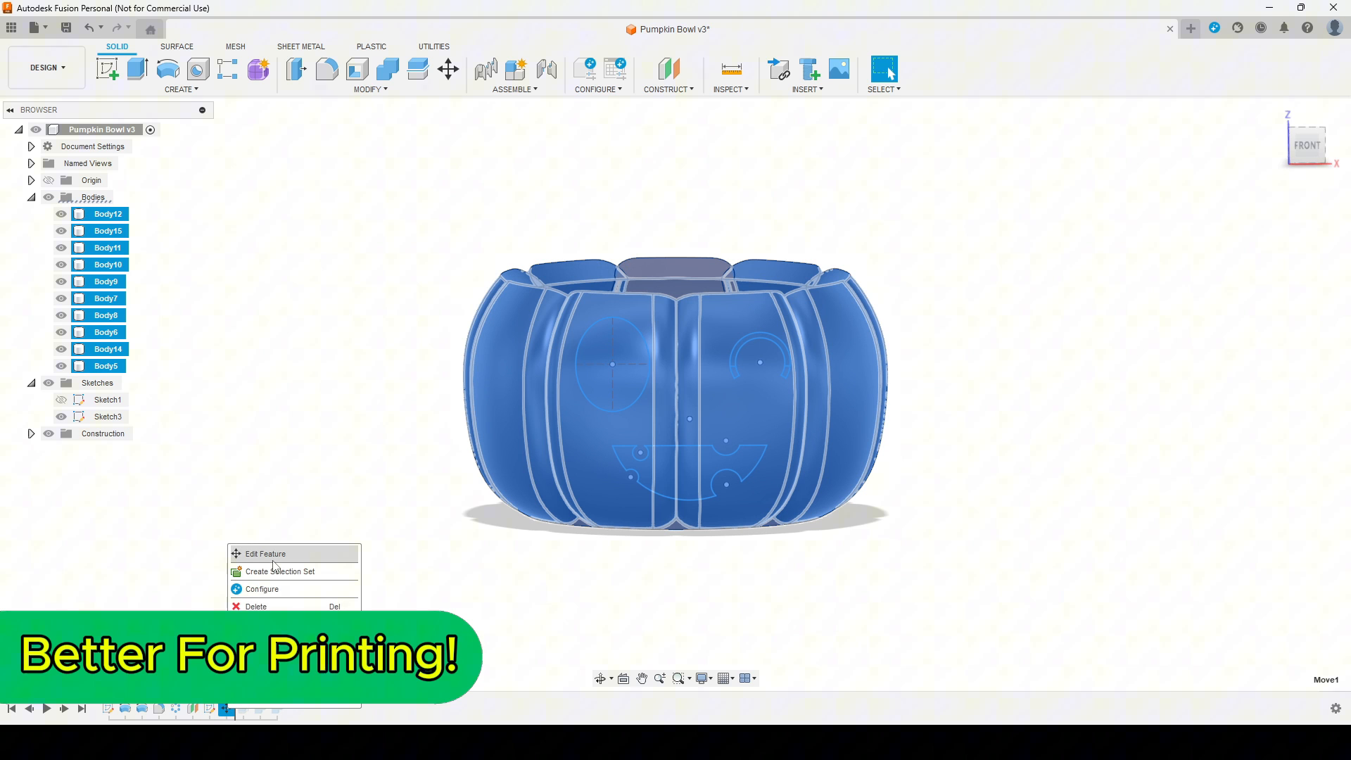
click(265, 552)
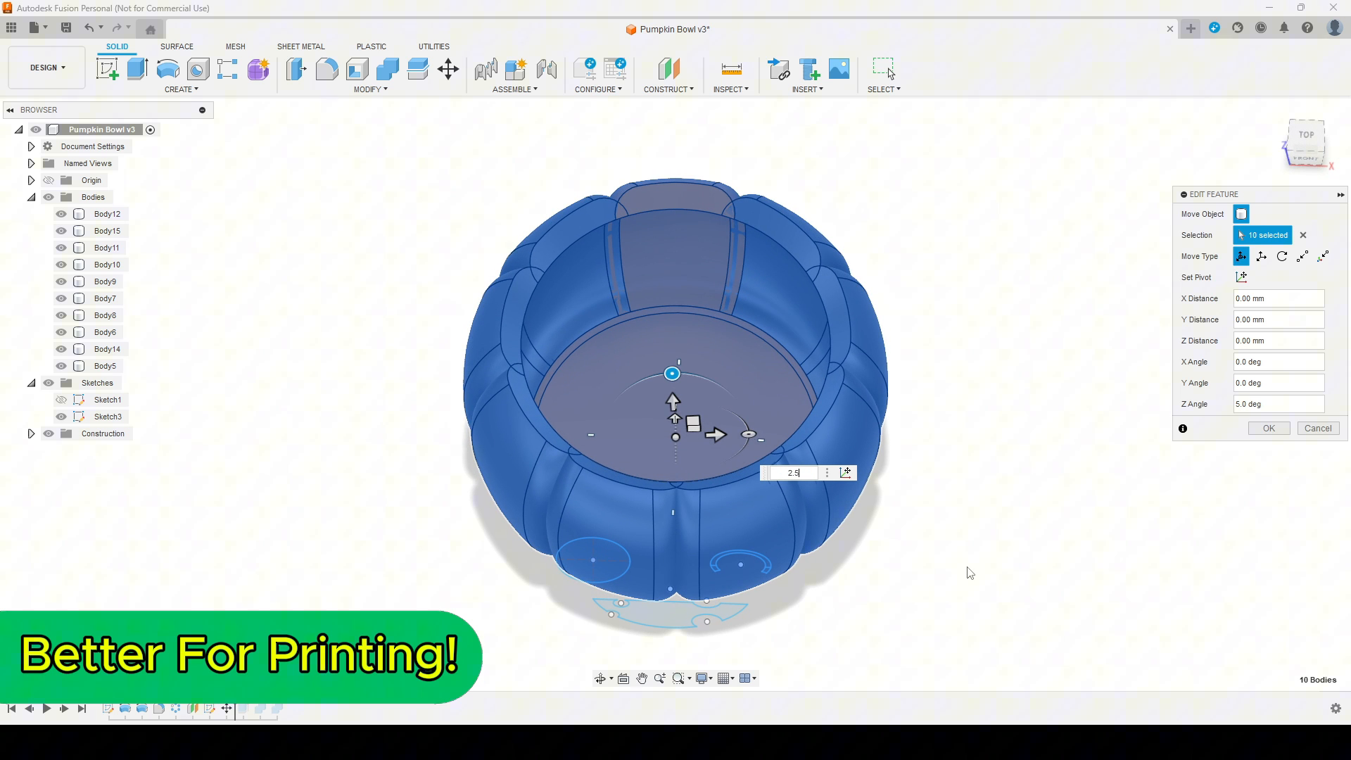
drag(672, 388, 672, 473)
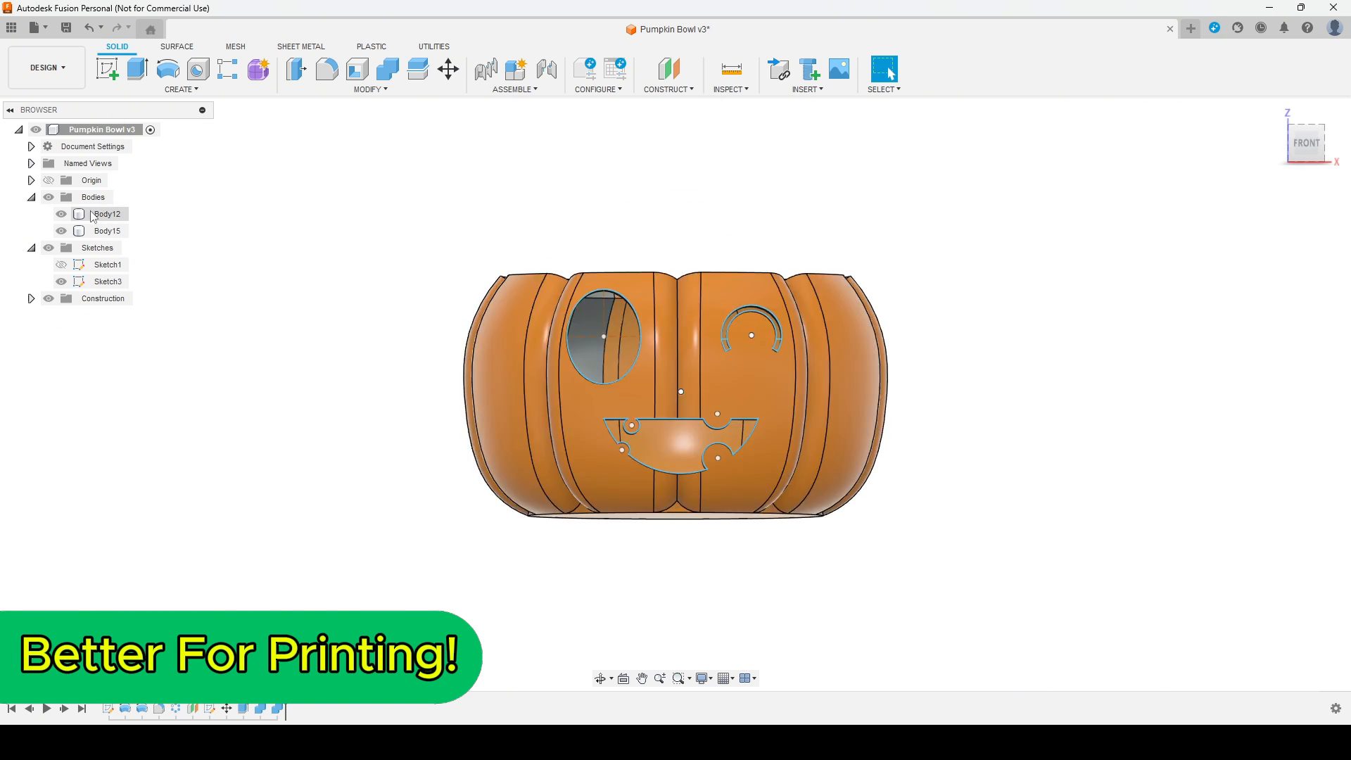
Step: Combine Body12 and Body15 into one body with Join
click(369, 75)
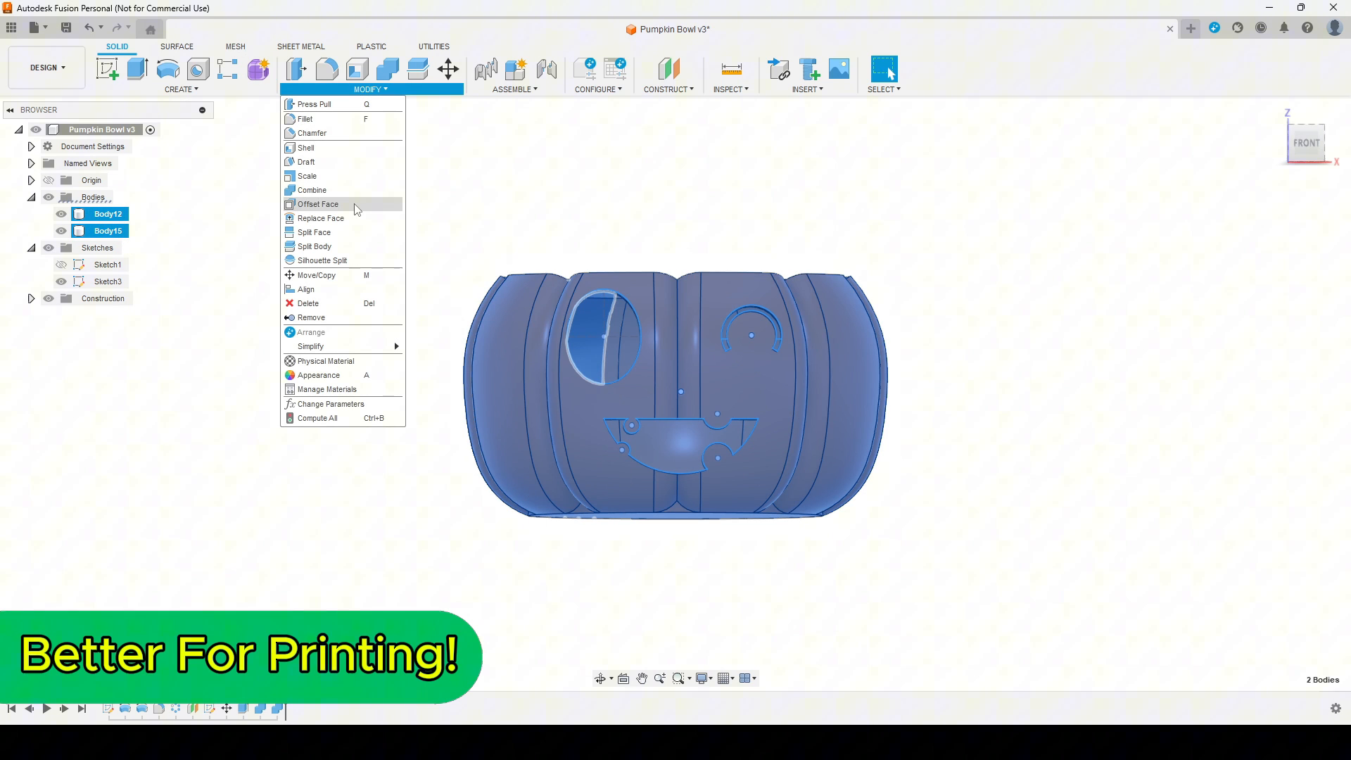
click(311, 189)
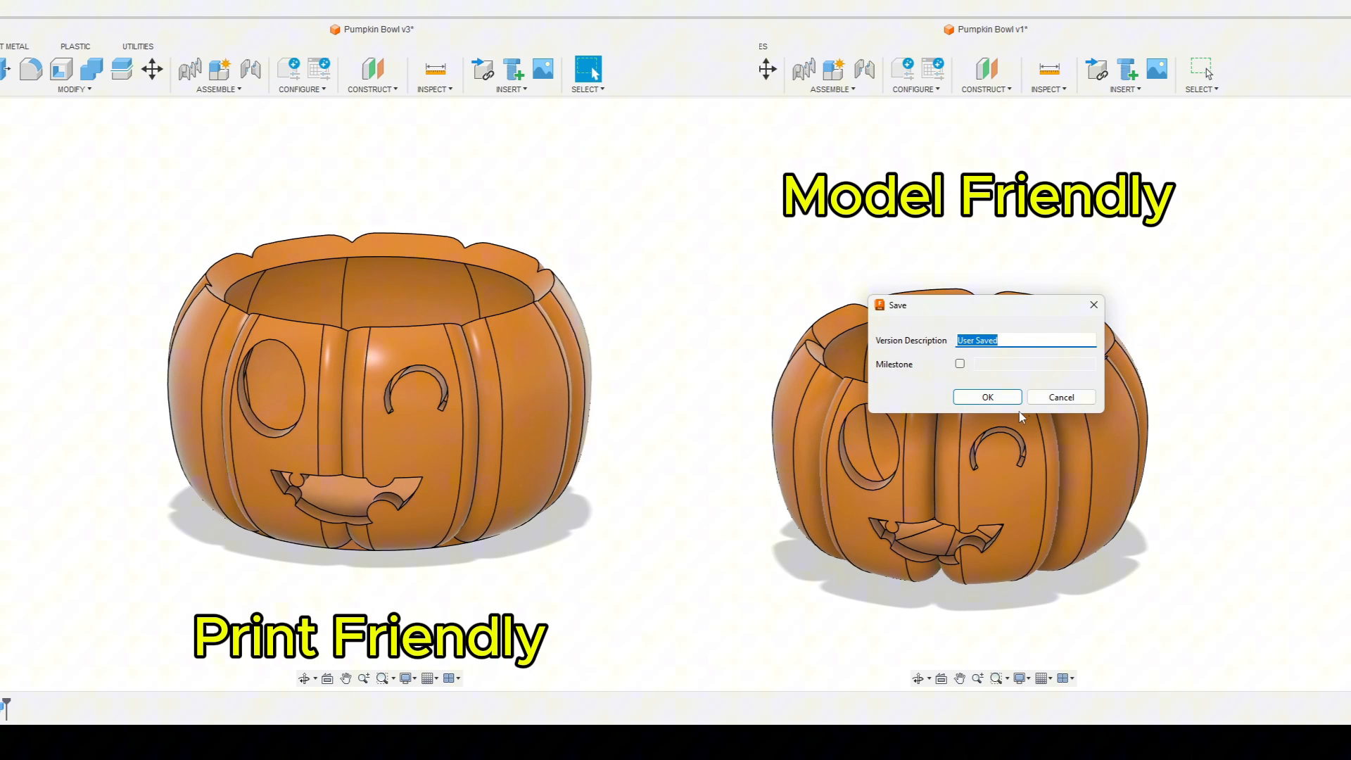
Step: Confirm saving a new version of the model-friendly v1 bowl
click(986, 396)
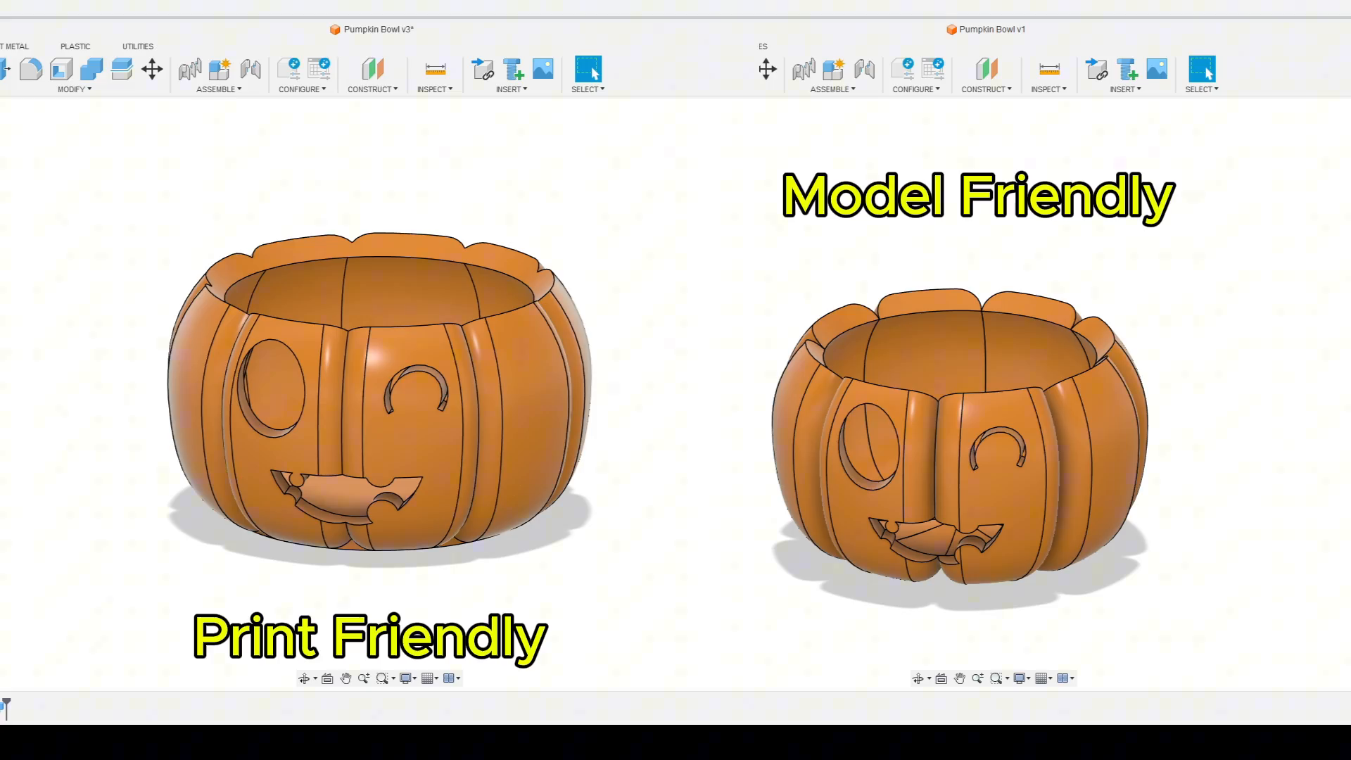